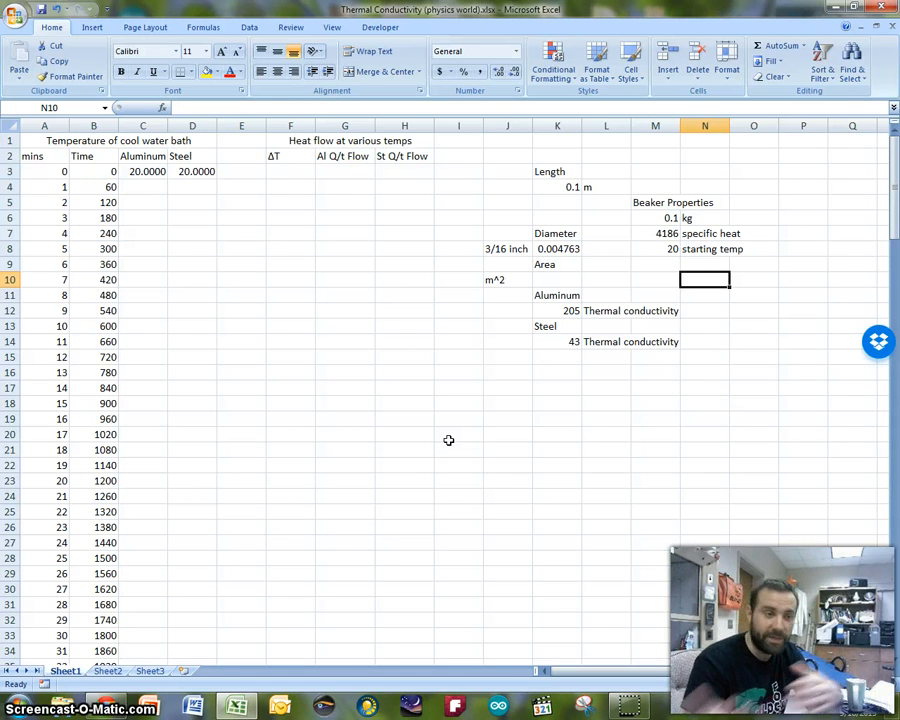
mouse_move(503, 329)
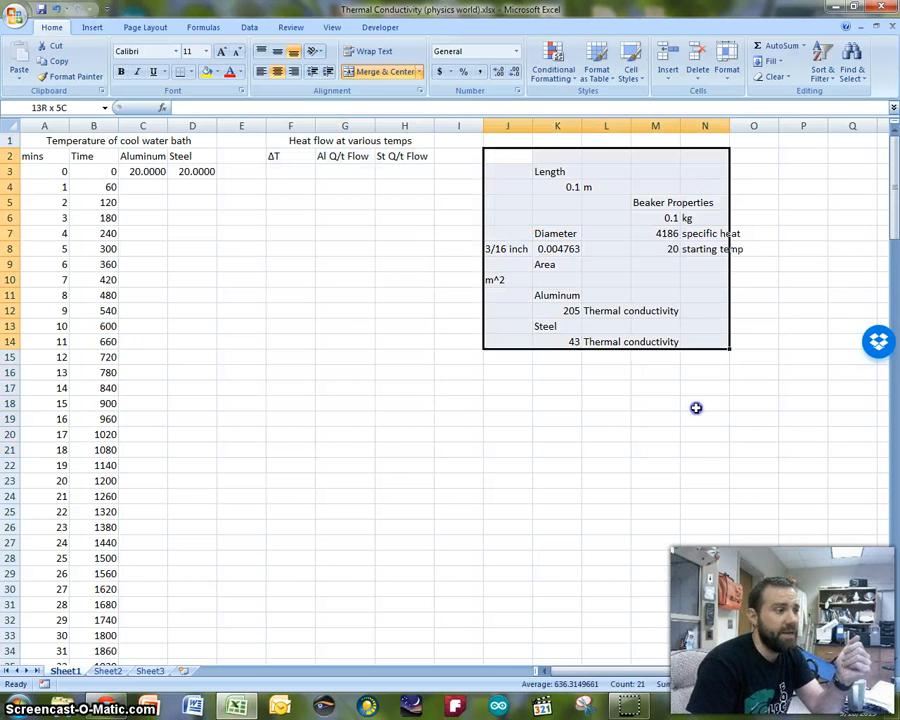
Review the constants block: rod length, diameter, area cell, aluminum conductivity and beaker properties.
click(705, 171)
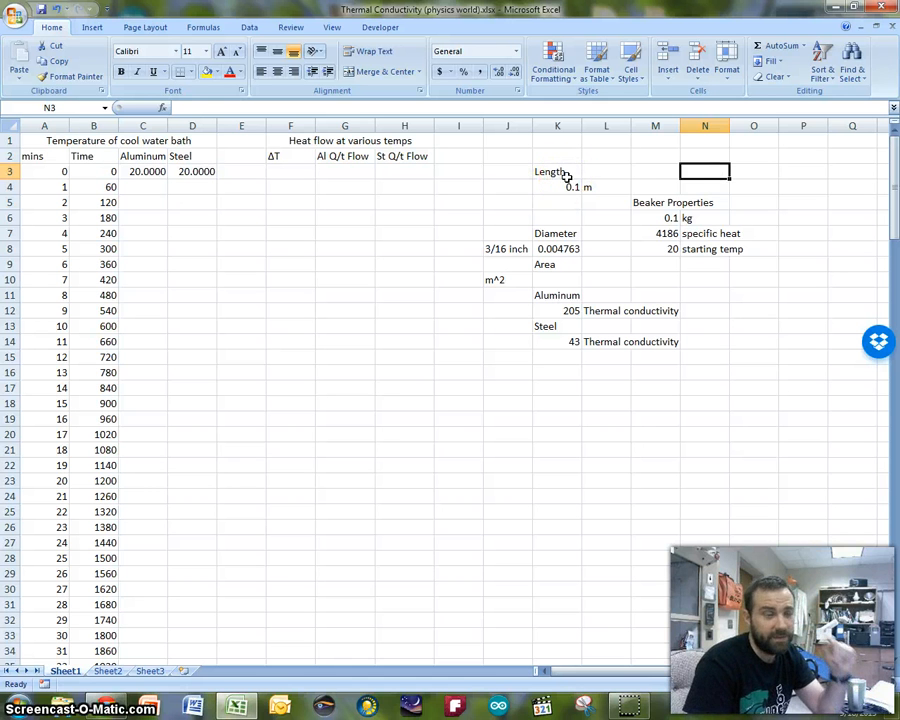
drag(557, 171, 606, 187)
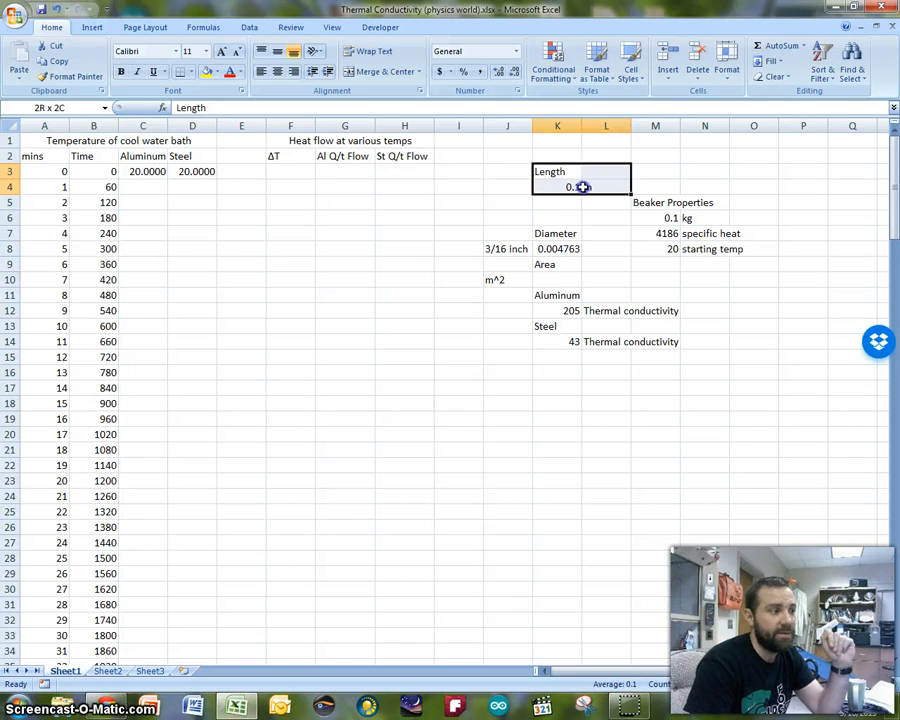
click(557, 248)
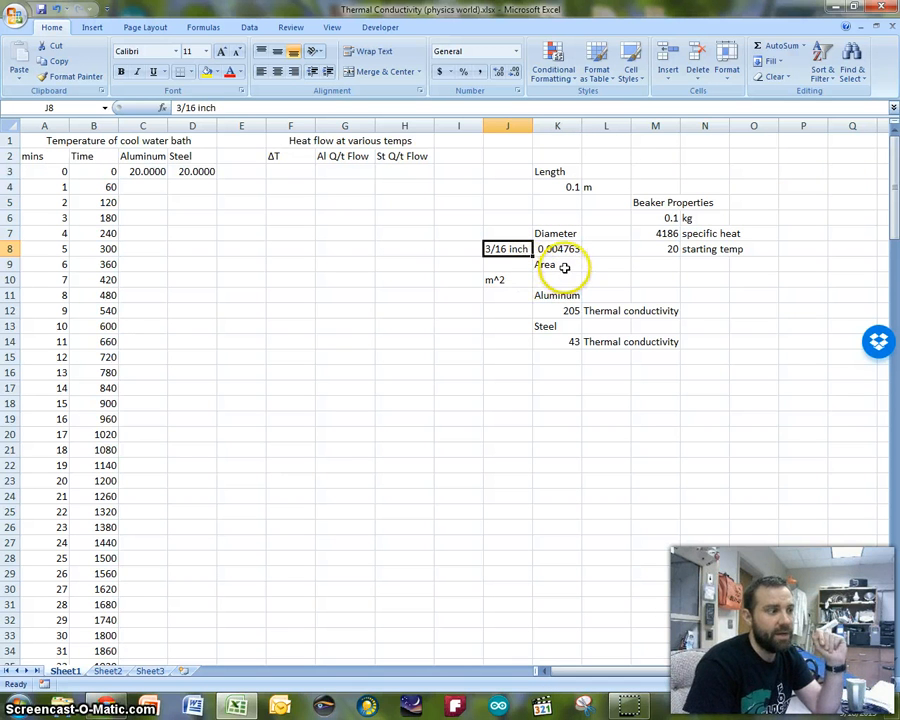
click(557, 279)
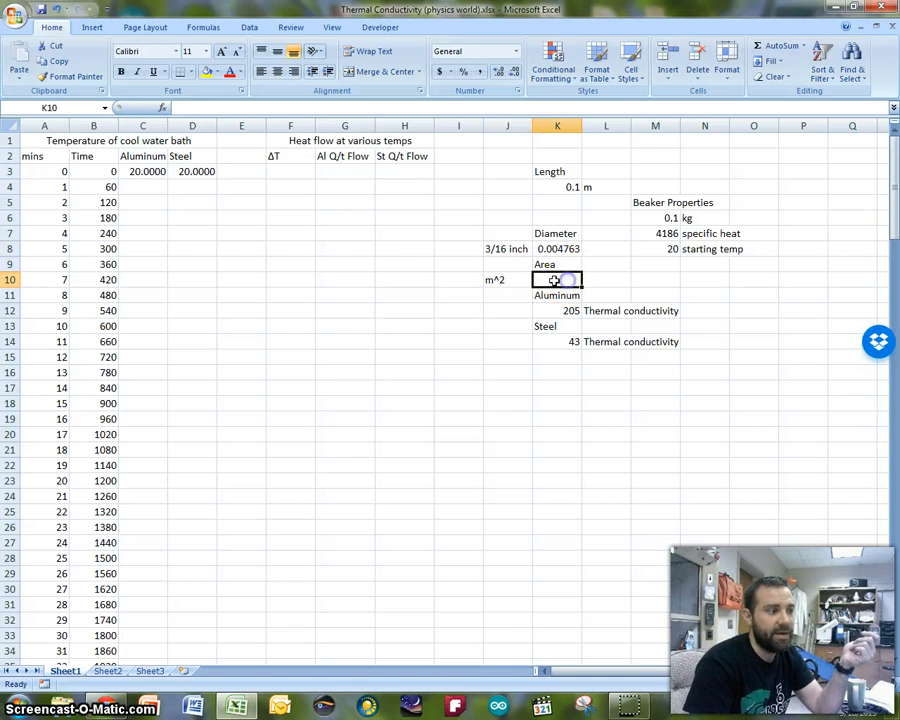
click(507, 279)
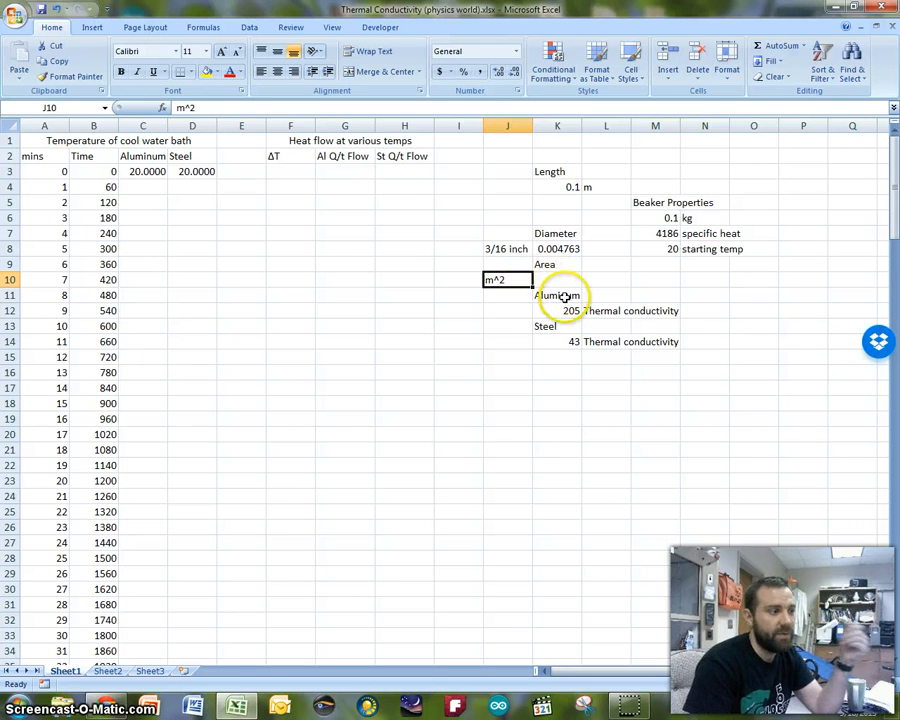
click(557, 295)
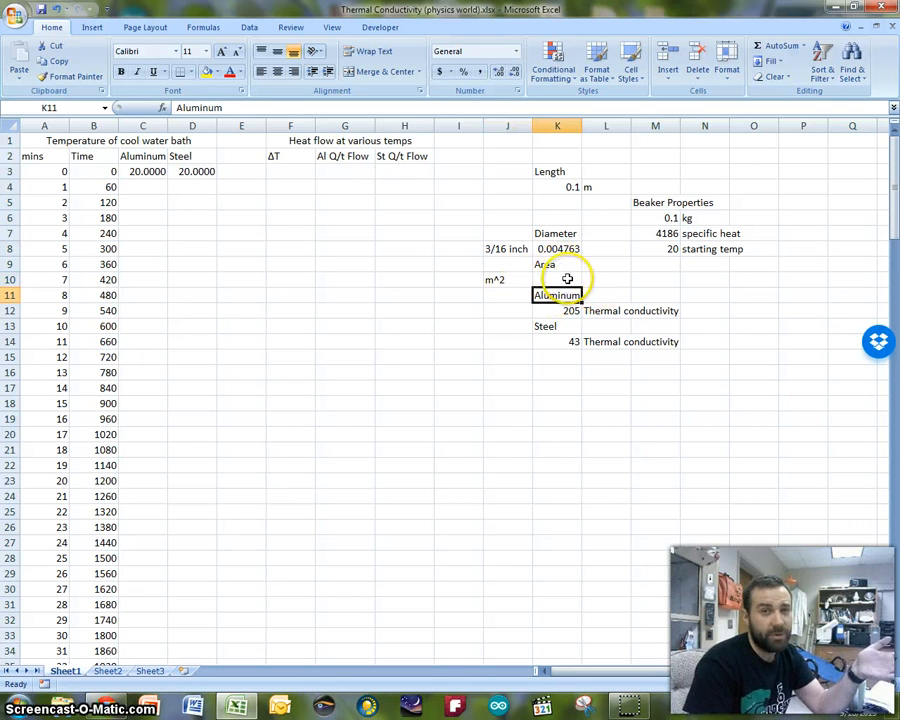
click(557, 310)
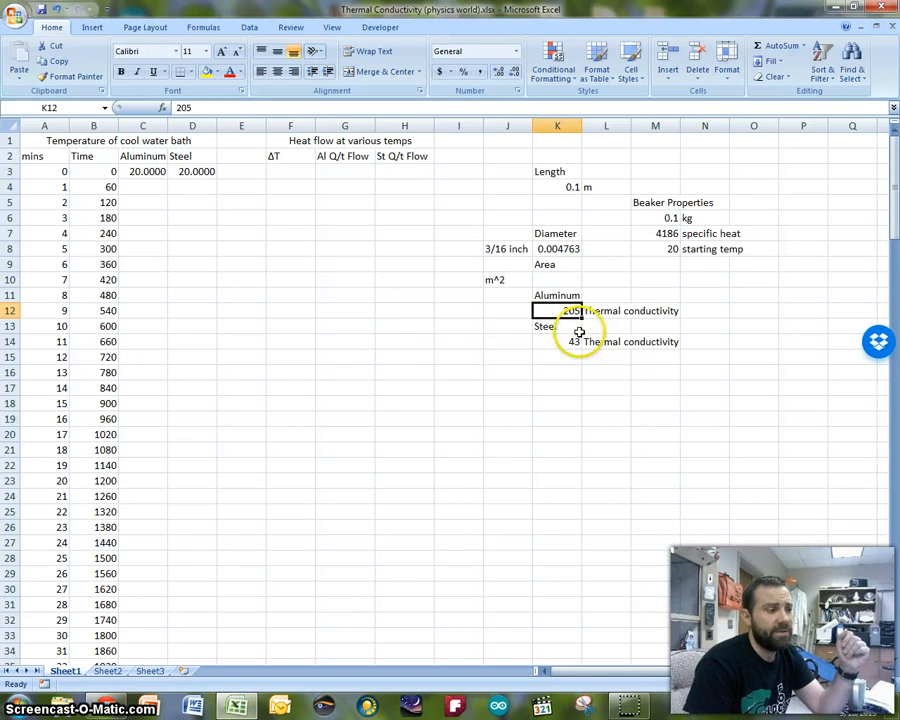
click(557, 341)
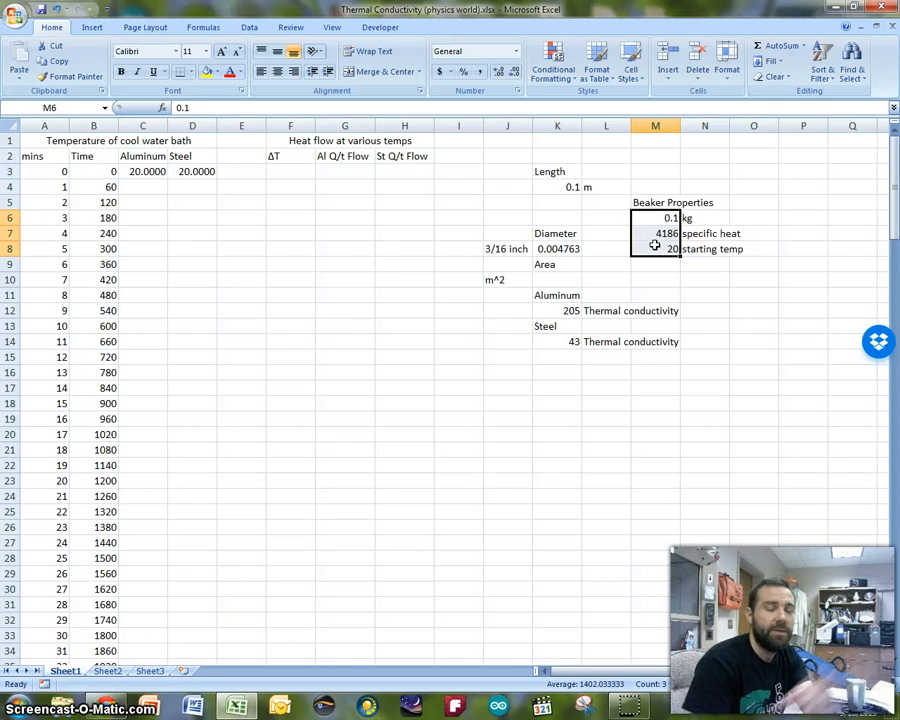
mouse_move(229, 178)
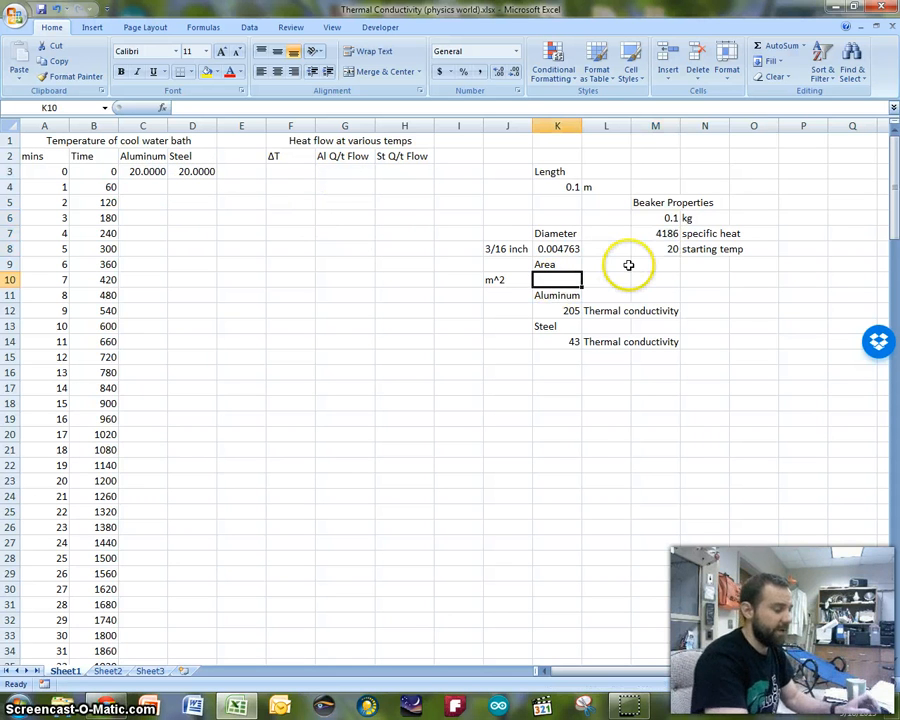
Type the area formula =pi()*((K8/2)^2) into K10 using the diameter cell.
text(=)
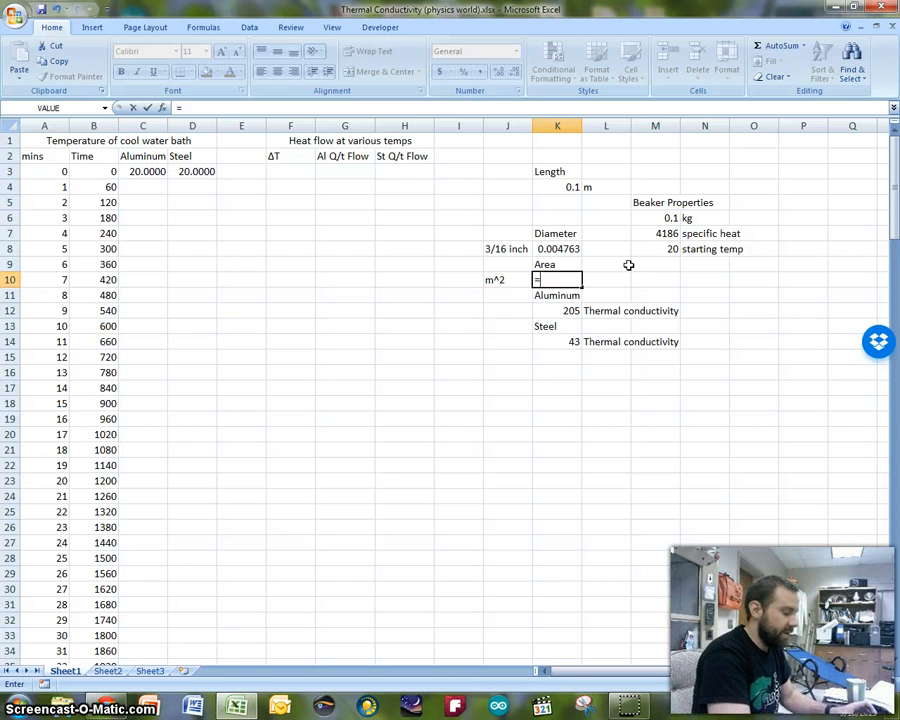
text(=pi())
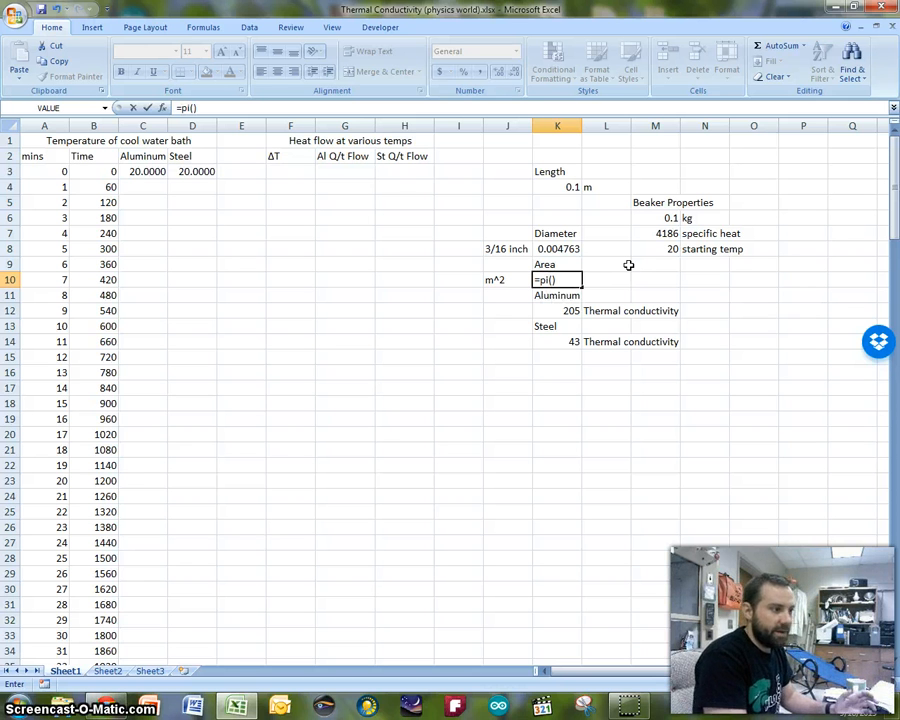
text(*)
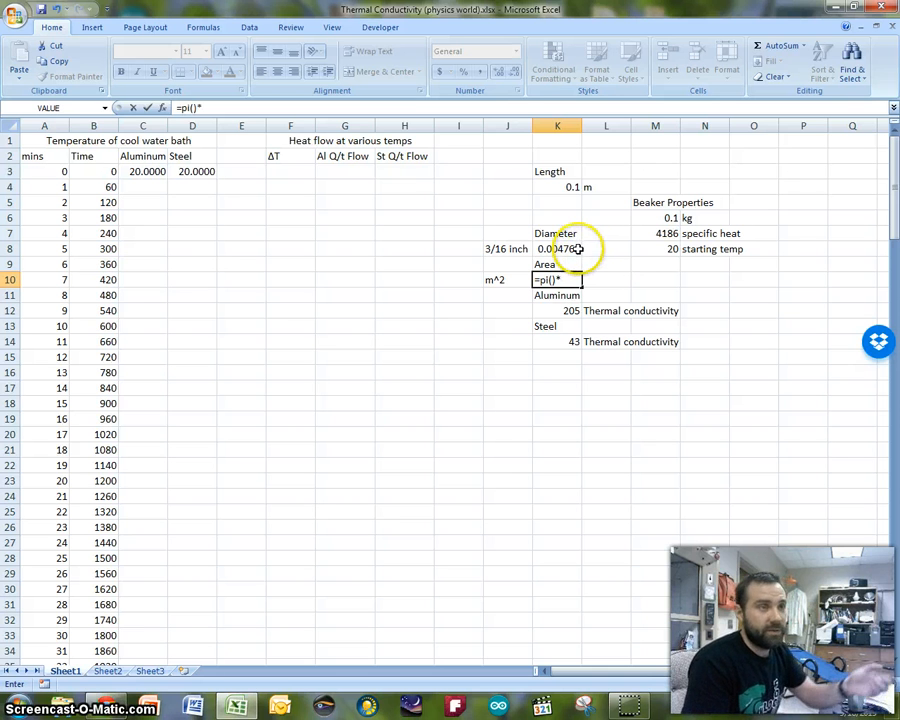
text(()
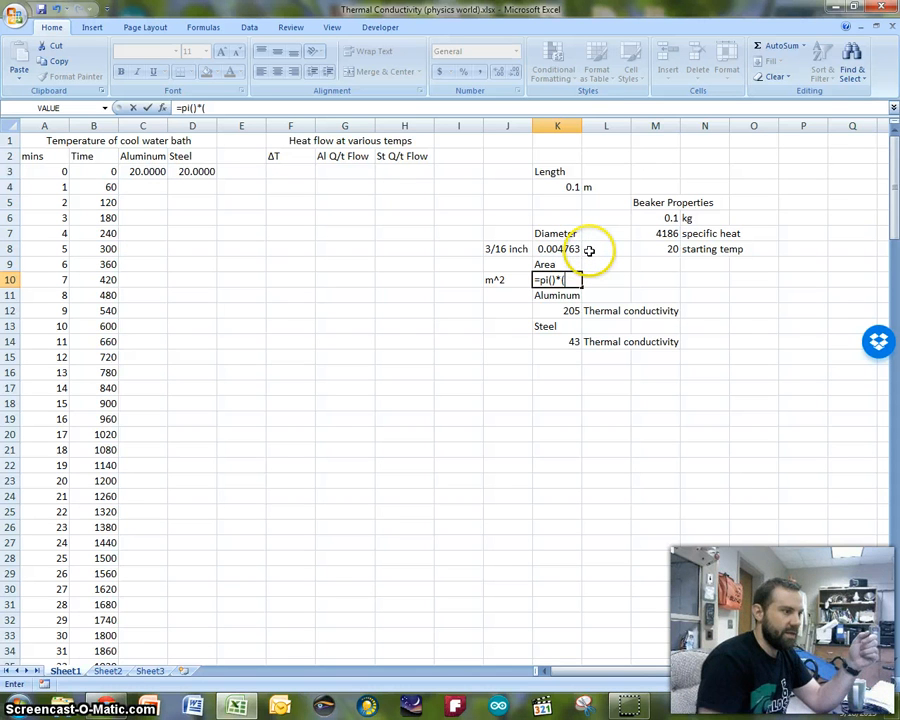
click(557, 248)
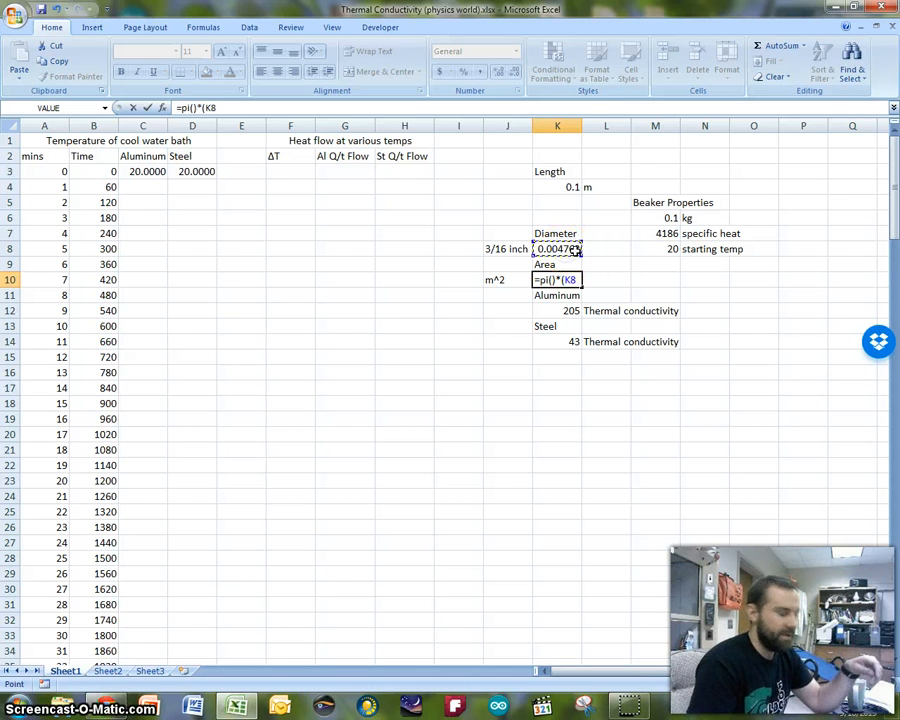
text(/2)^)
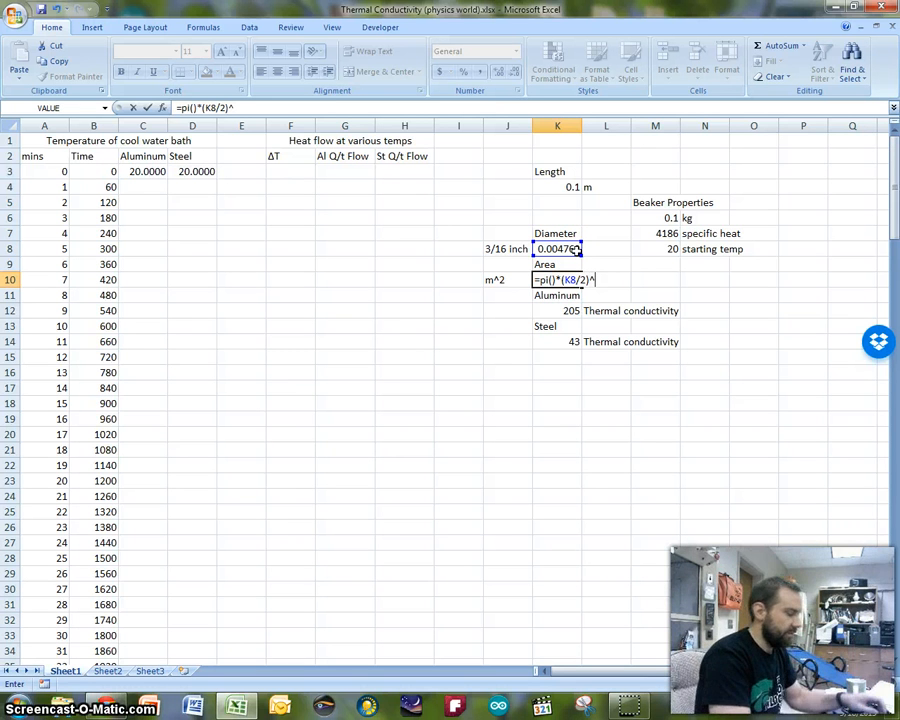
text(2))
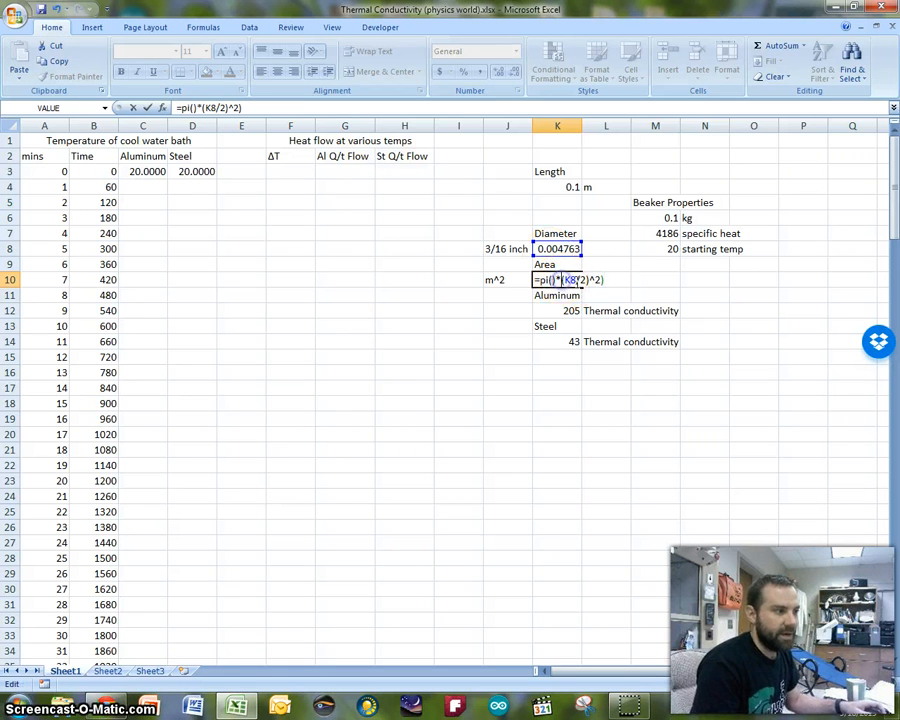
text(()
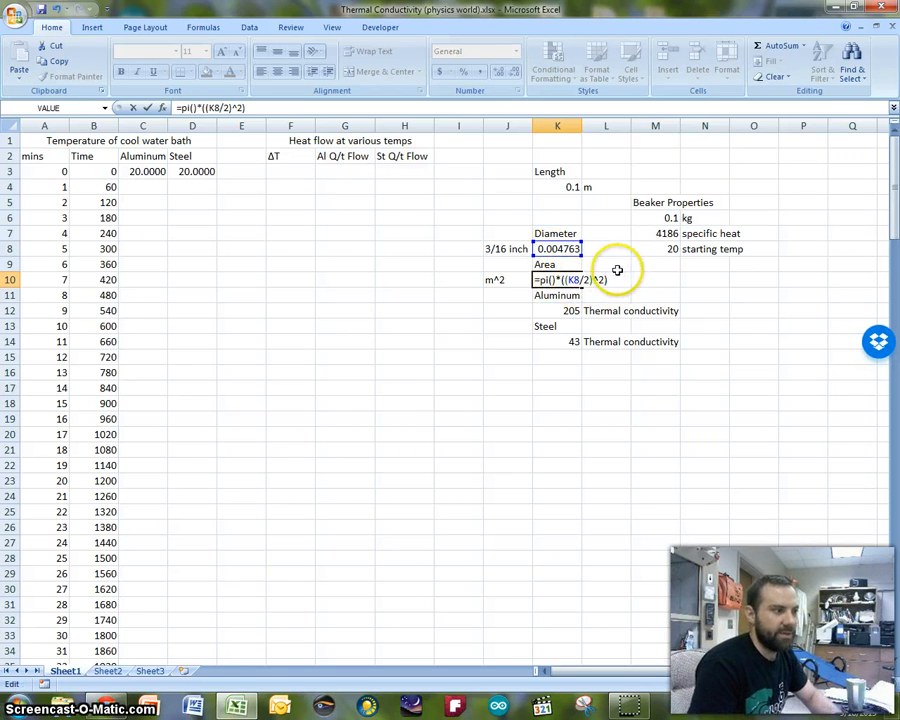
mouse_move(638, 250)
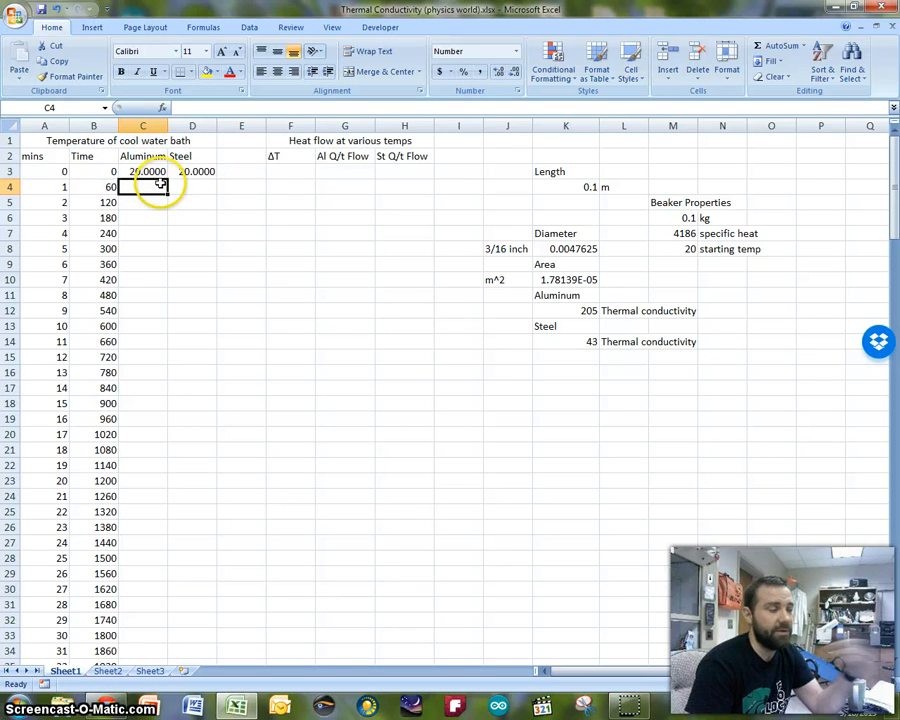
click(192, 187)
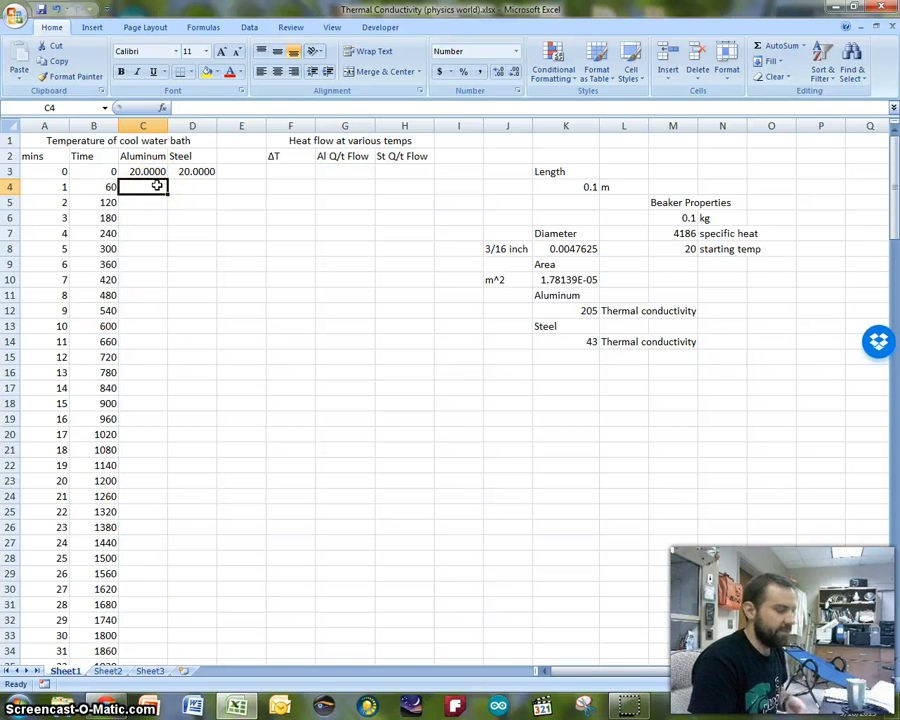
Begin the C4 formula =C3+(( with aluminum conductivity multiplied by the area.
text(=)
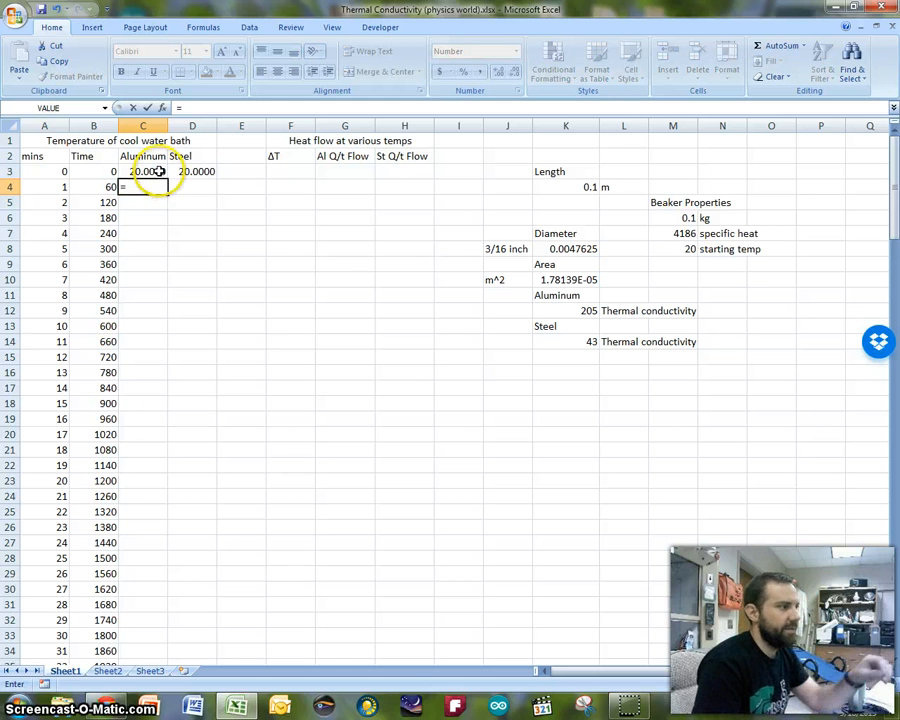
text(=C3+)
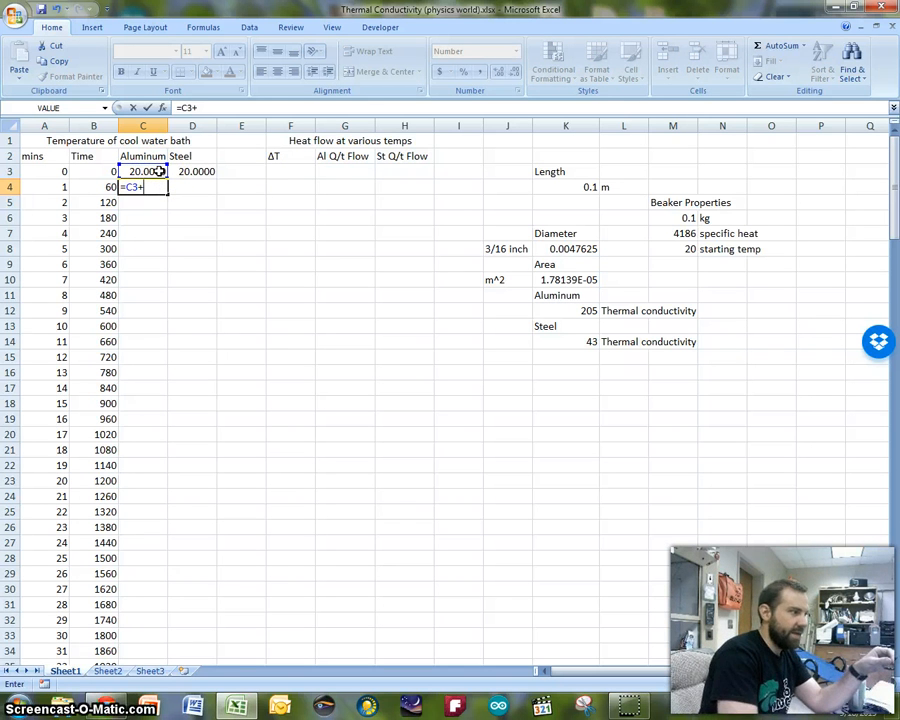
text(()
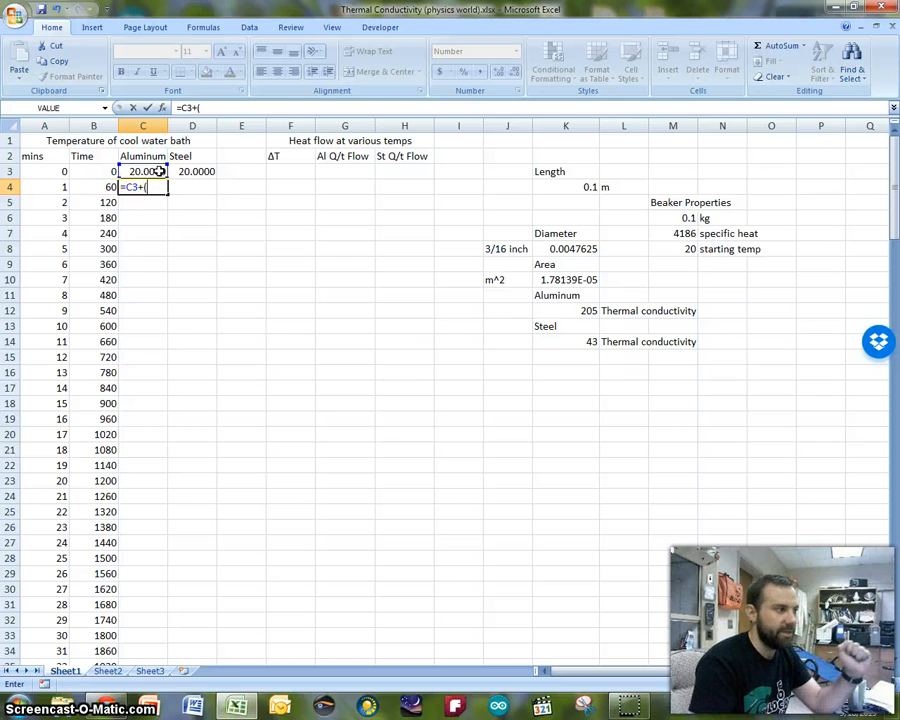
text(()
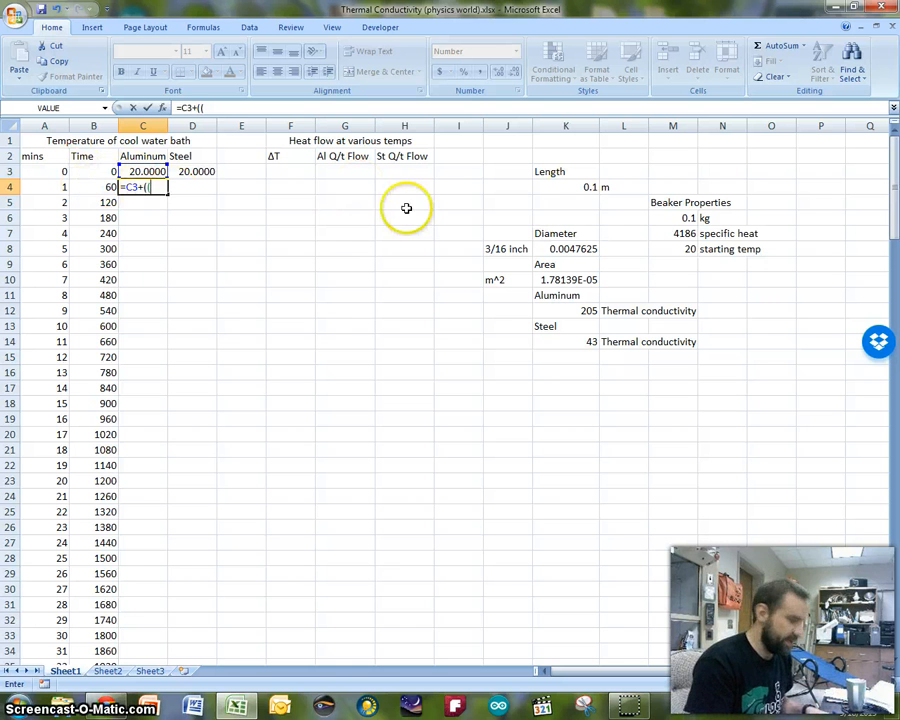
click(585, 310)
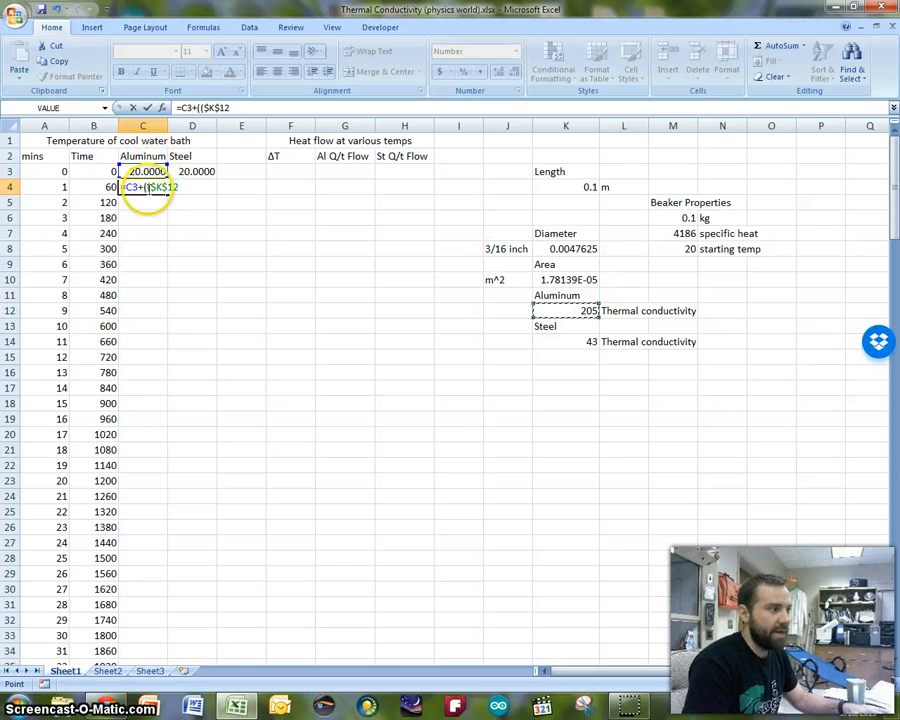
mouse_move(230, 203)
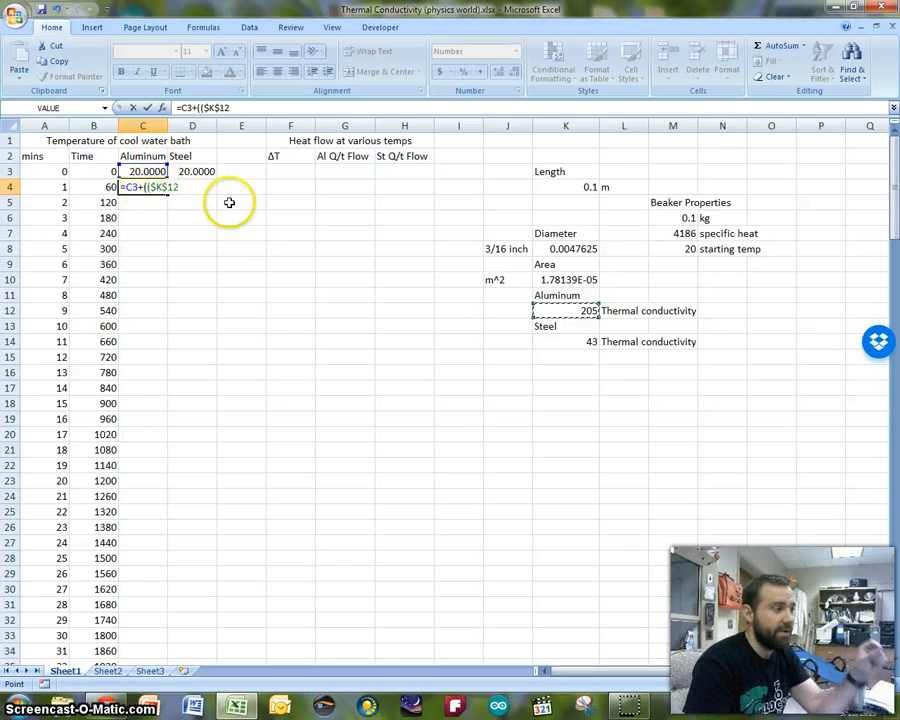
text(*)
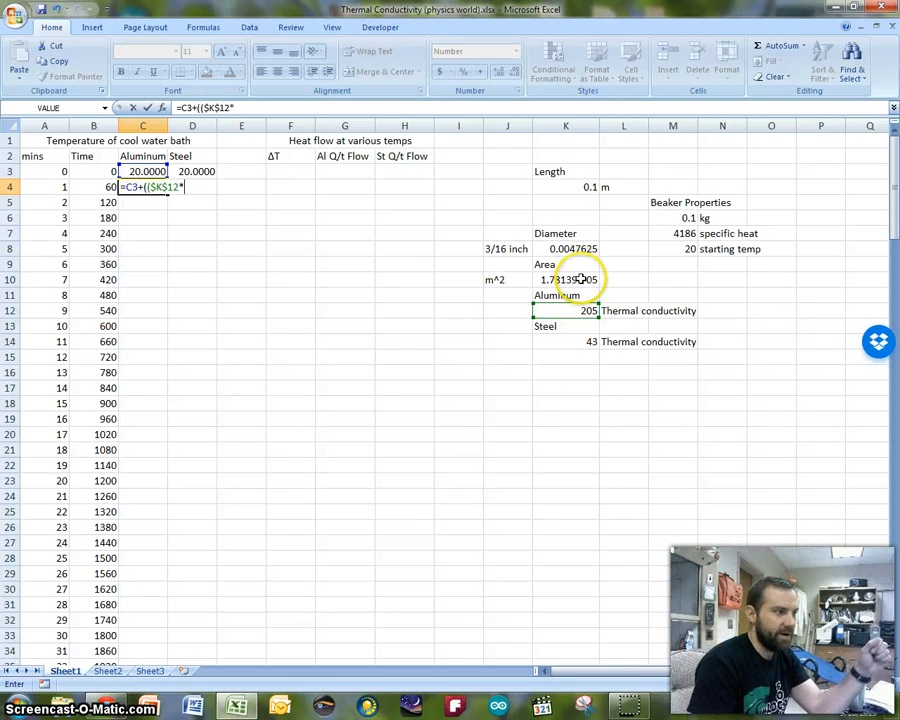
click(565, 279)
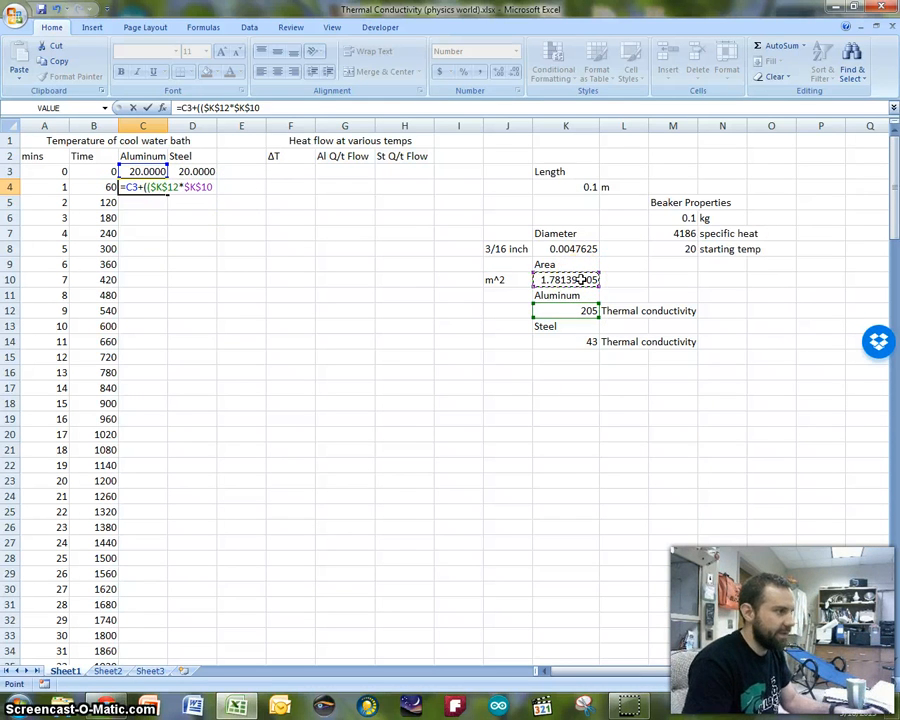
text(*)
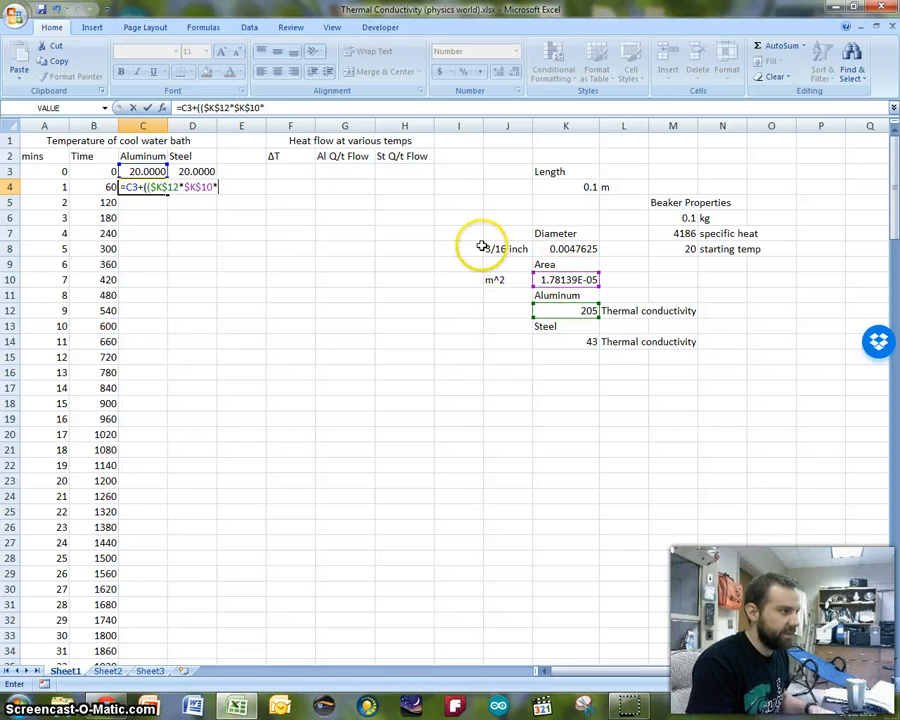
Complete it with *60*(100-C3) divided by beaker mass, specific heat and rod length.
text(60)
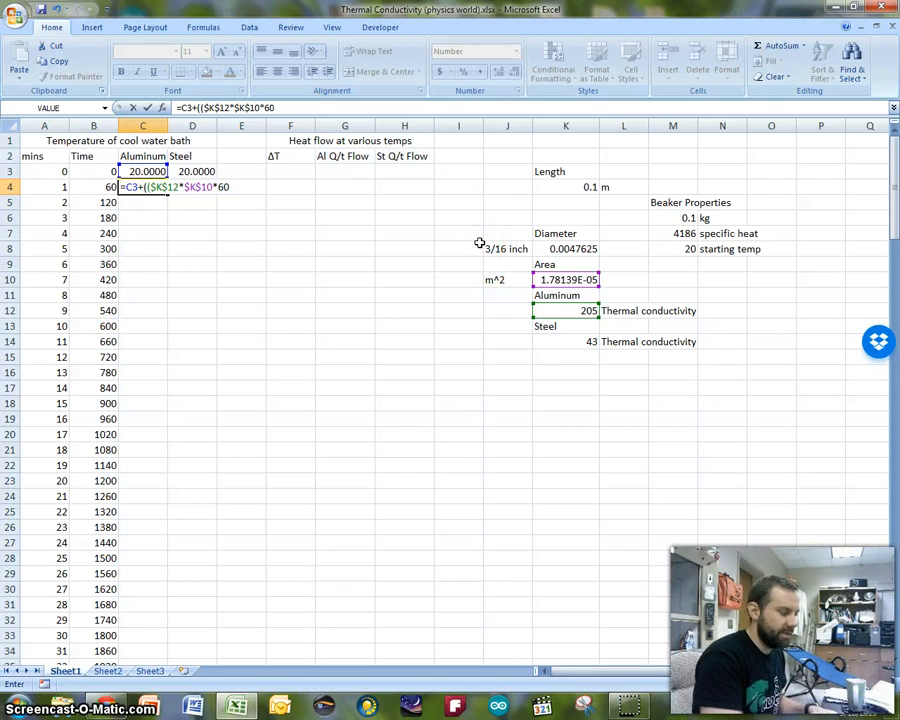
text(8)
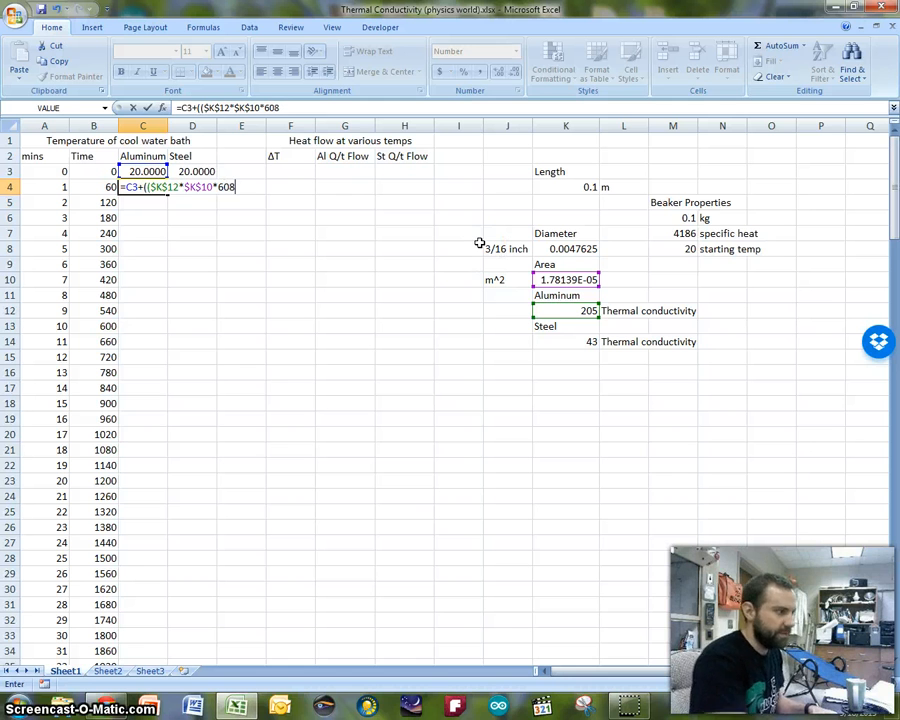
text(*)
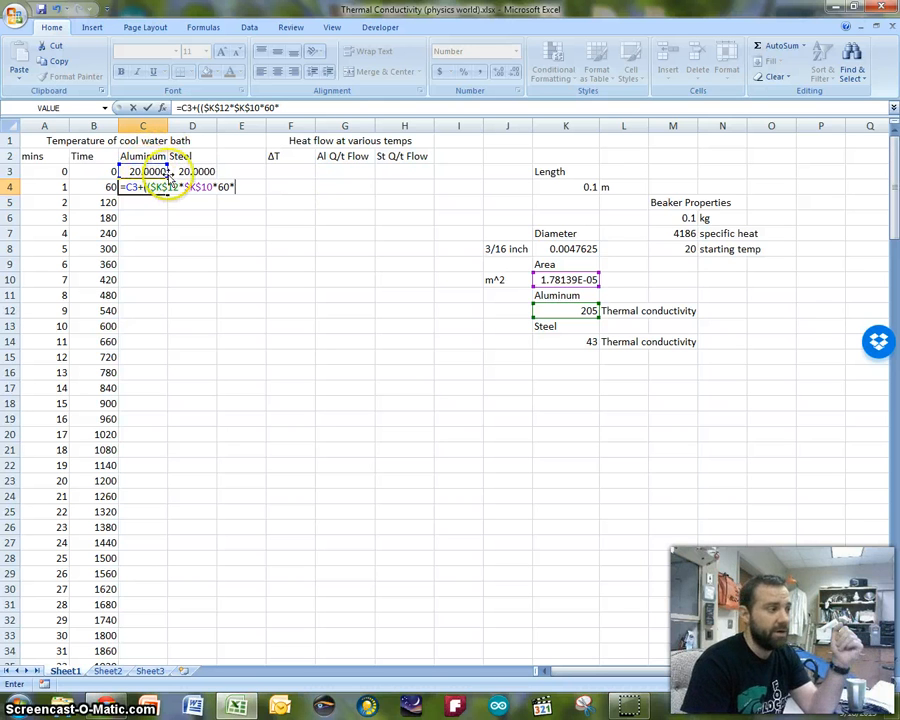
text((100)
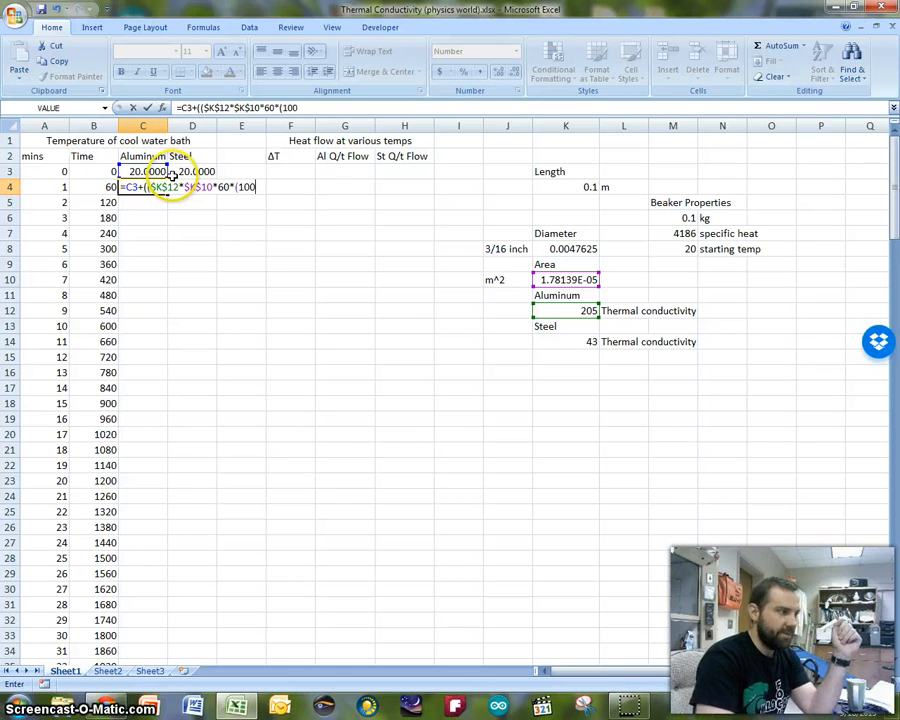
text(-)
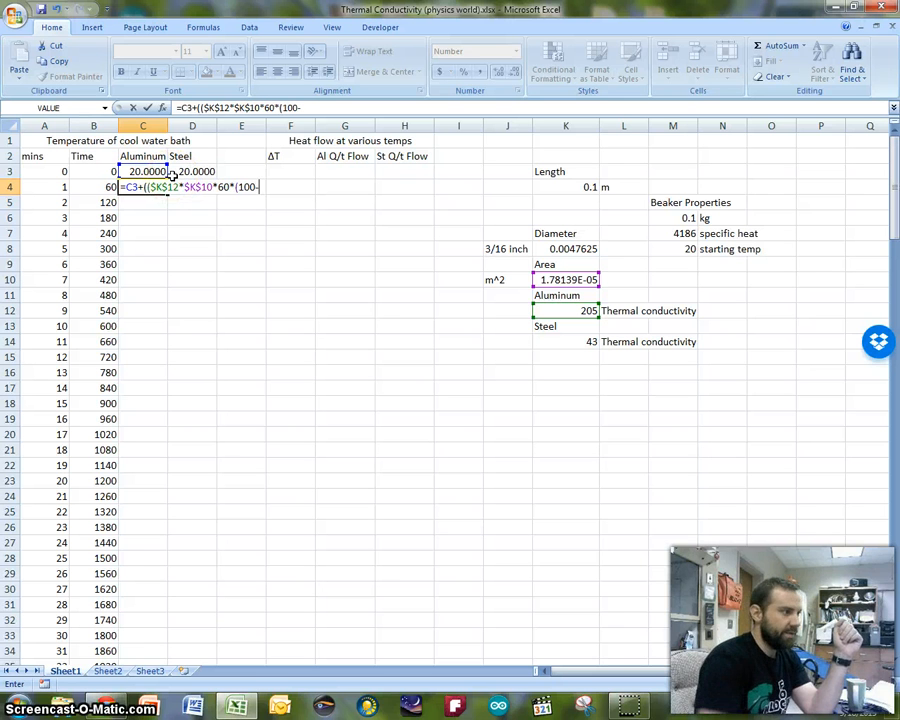
click(146, 171)
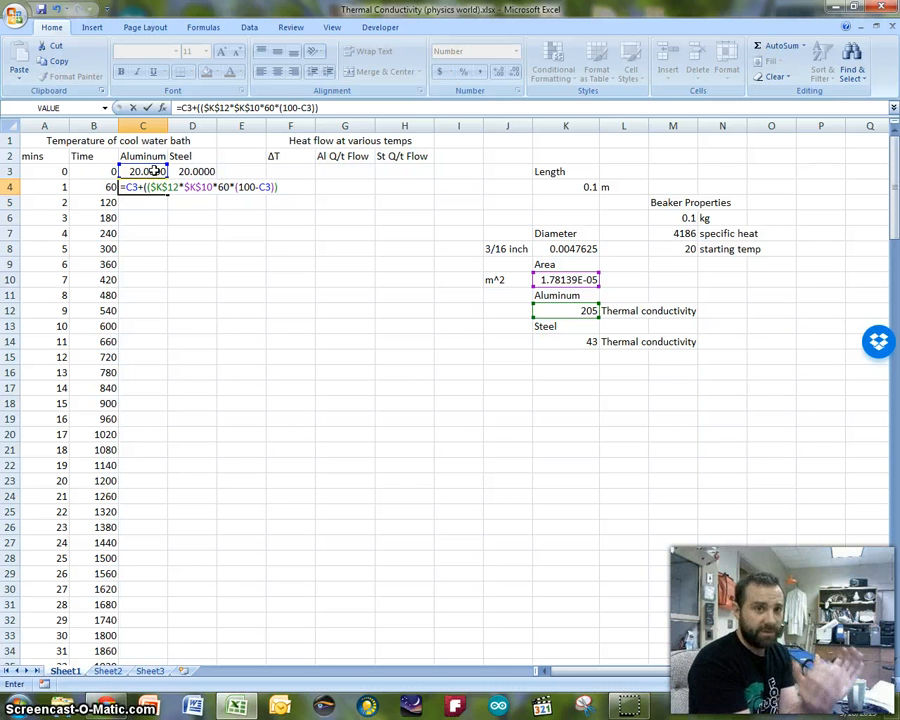
text(/)
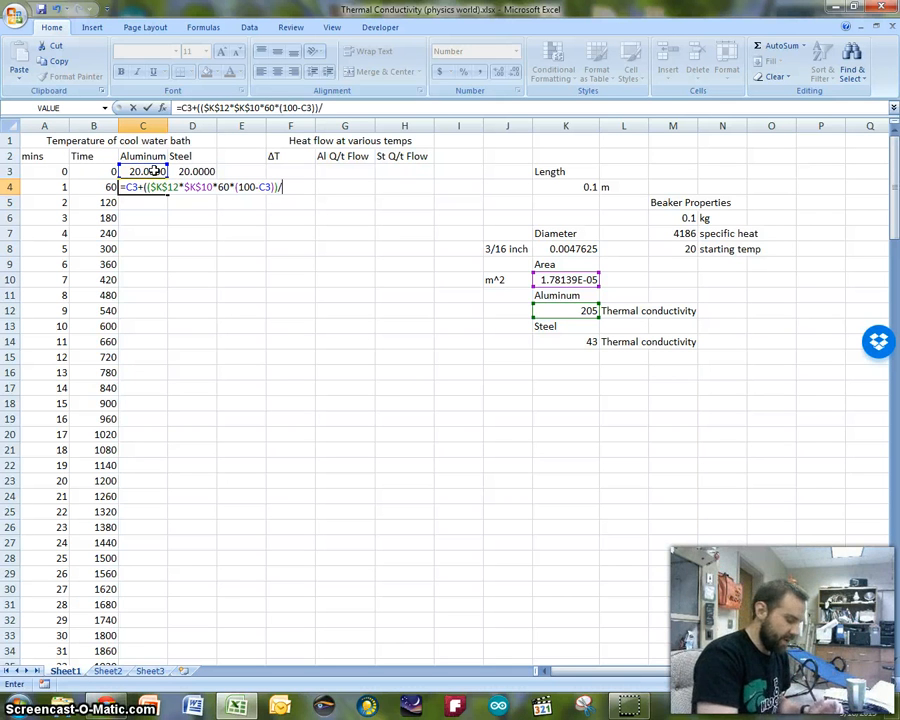
mouse_move(330, 175)
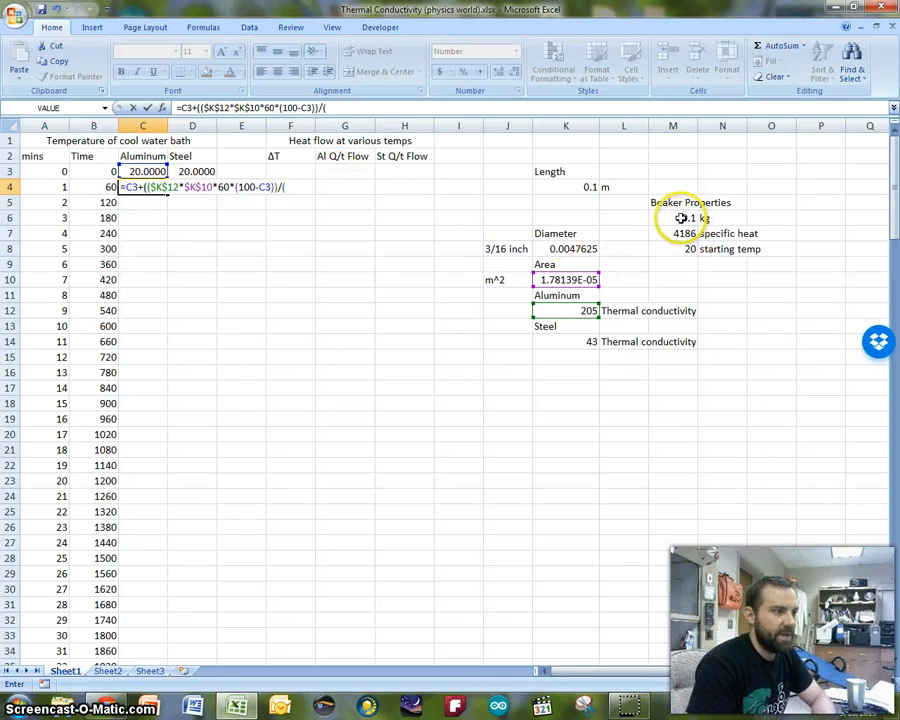
click(673, 217)
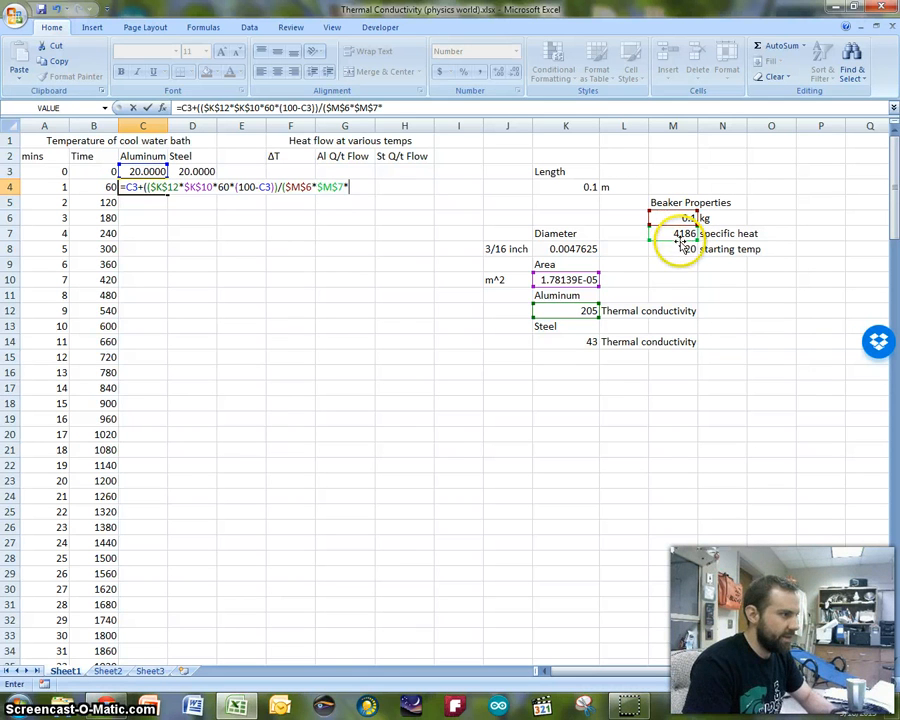
click(566, 187)
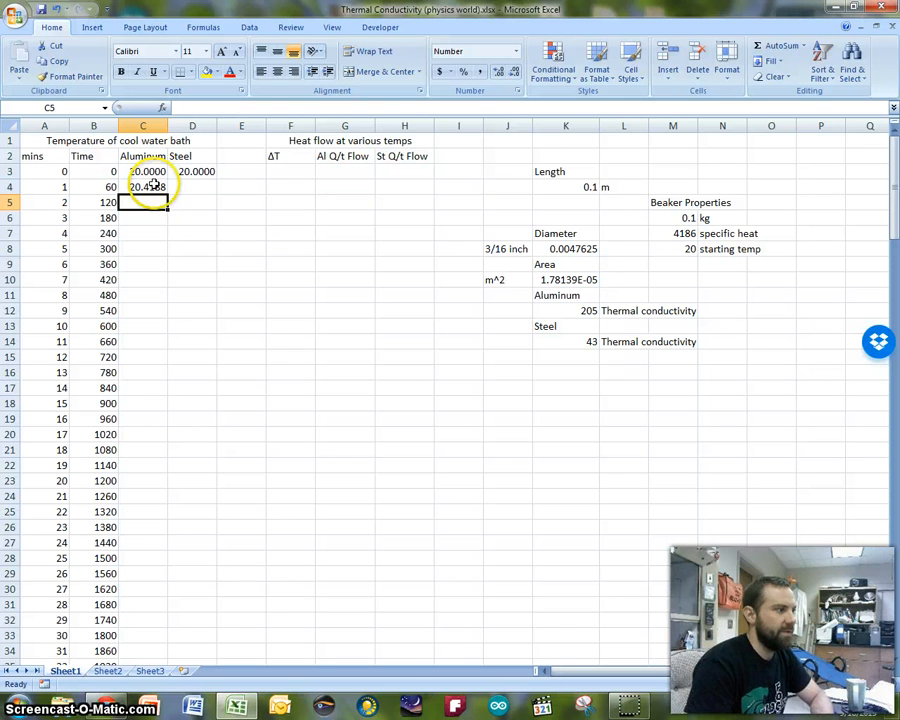
Fill the aluminum formula down column C to row 169.
click(148, 187)
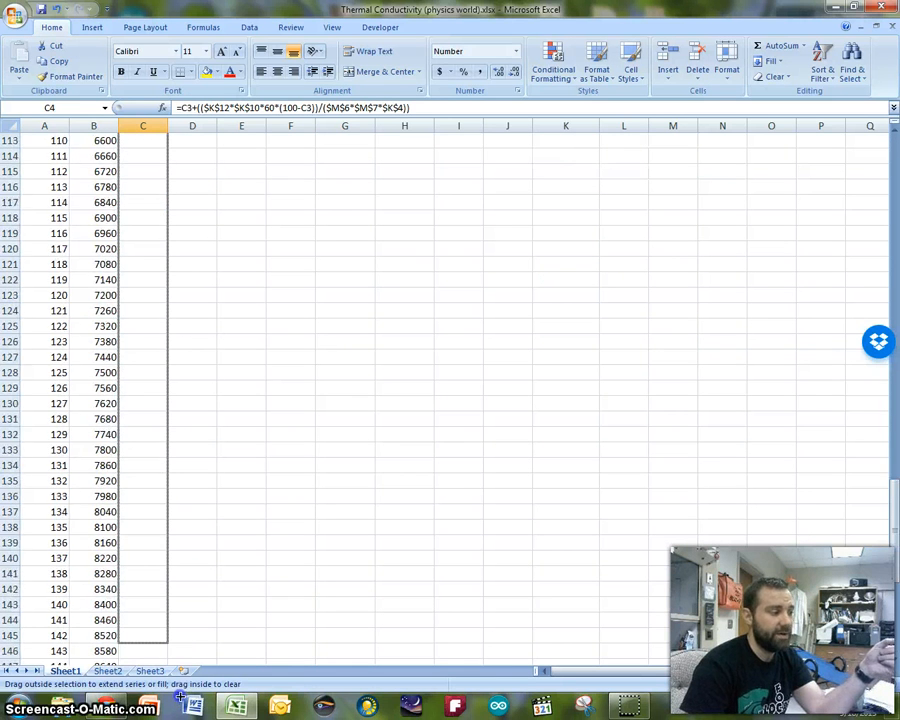
scroll(down, 3)
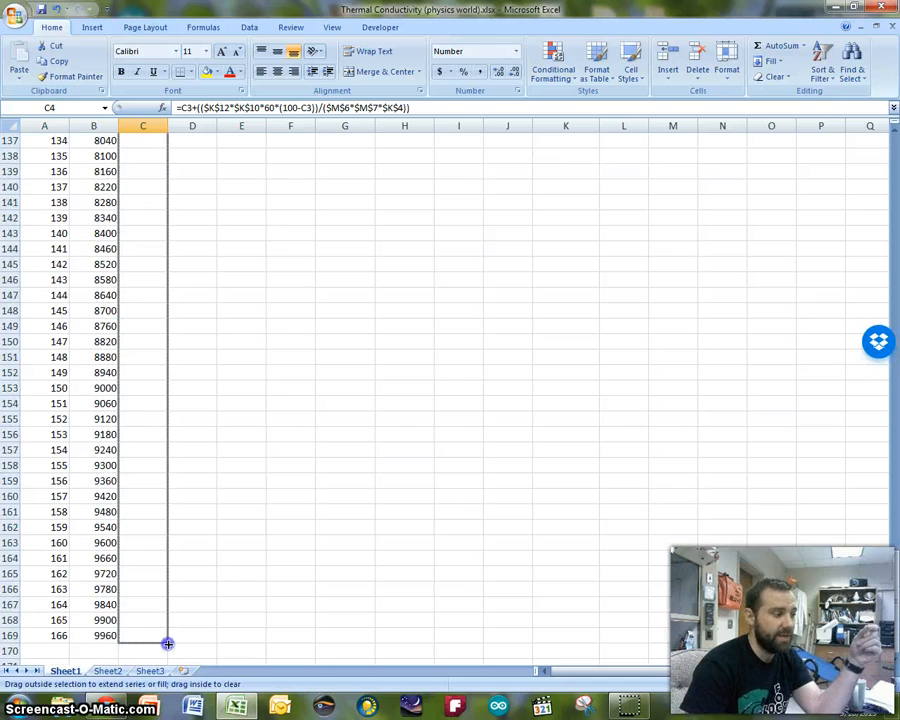
scroll(up, 3)
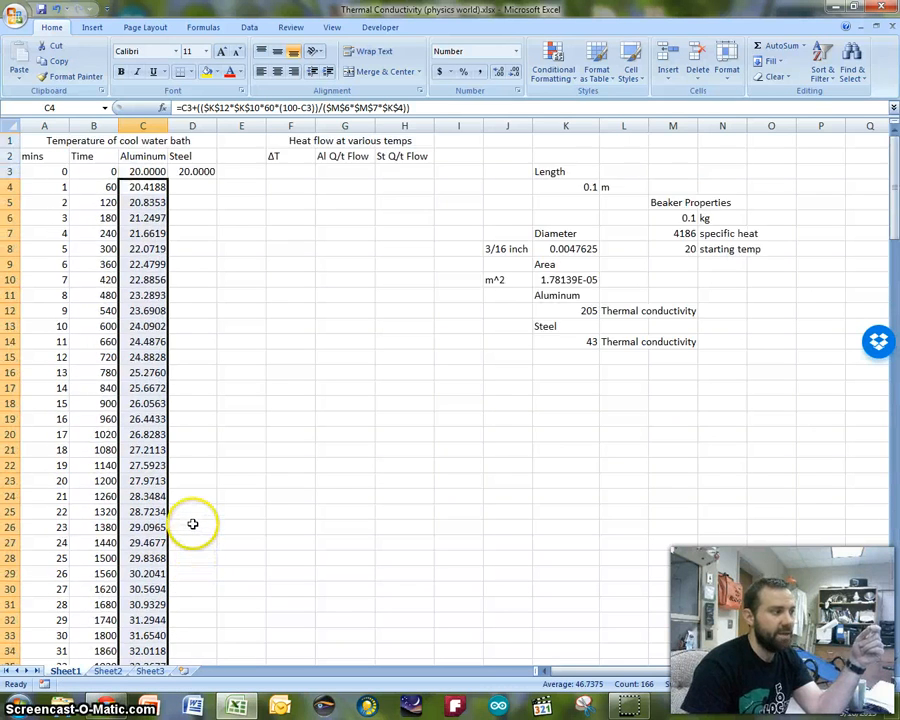
scroll(down, 3)
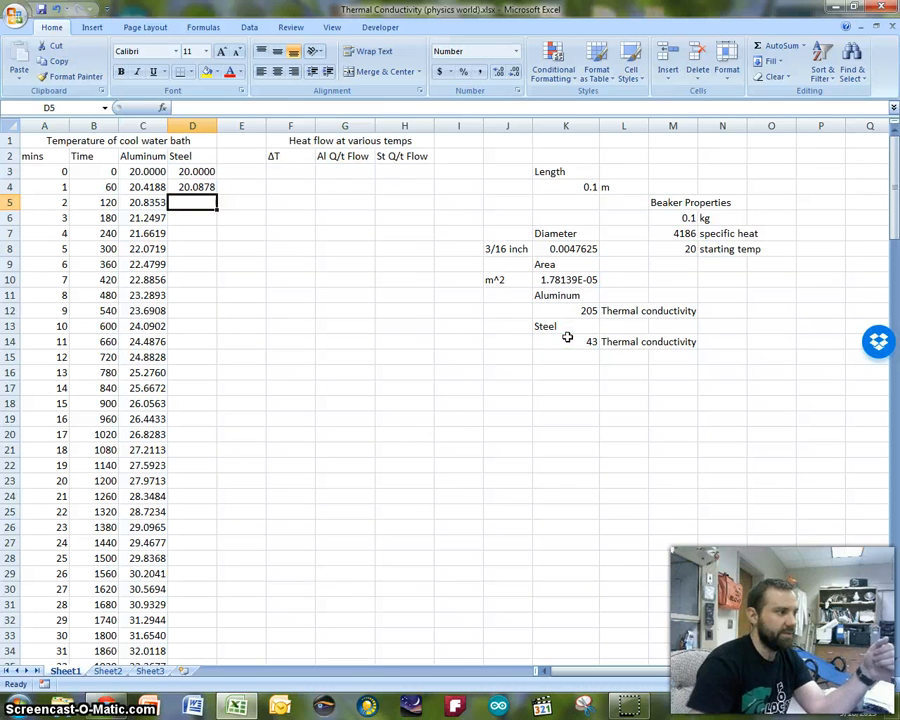
Copy the steel formula from D4 down column D to minute 166.
click(192, 187)
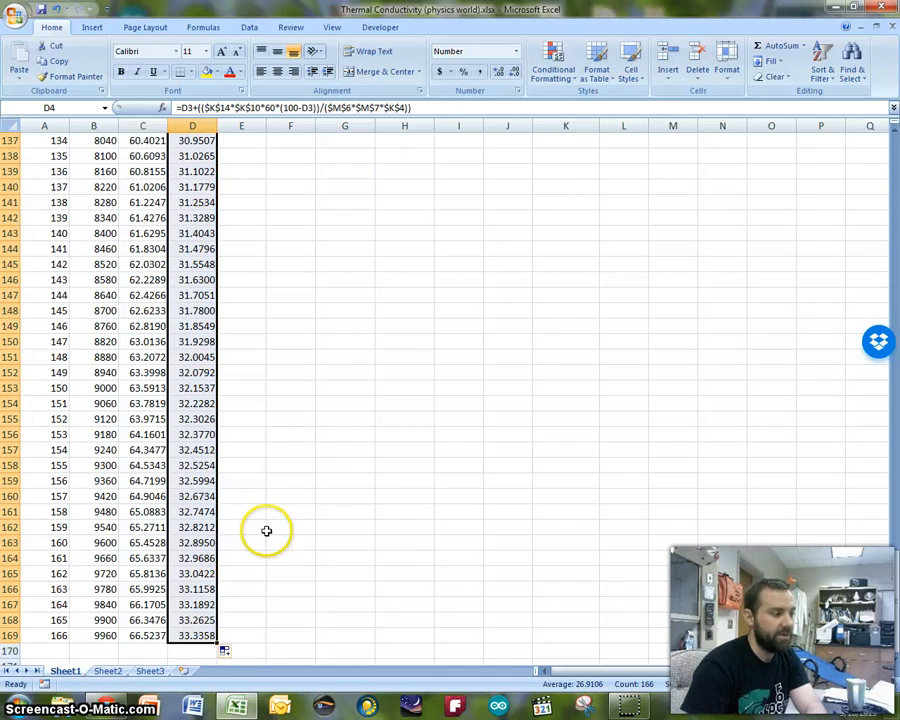
scroll(up, 3)
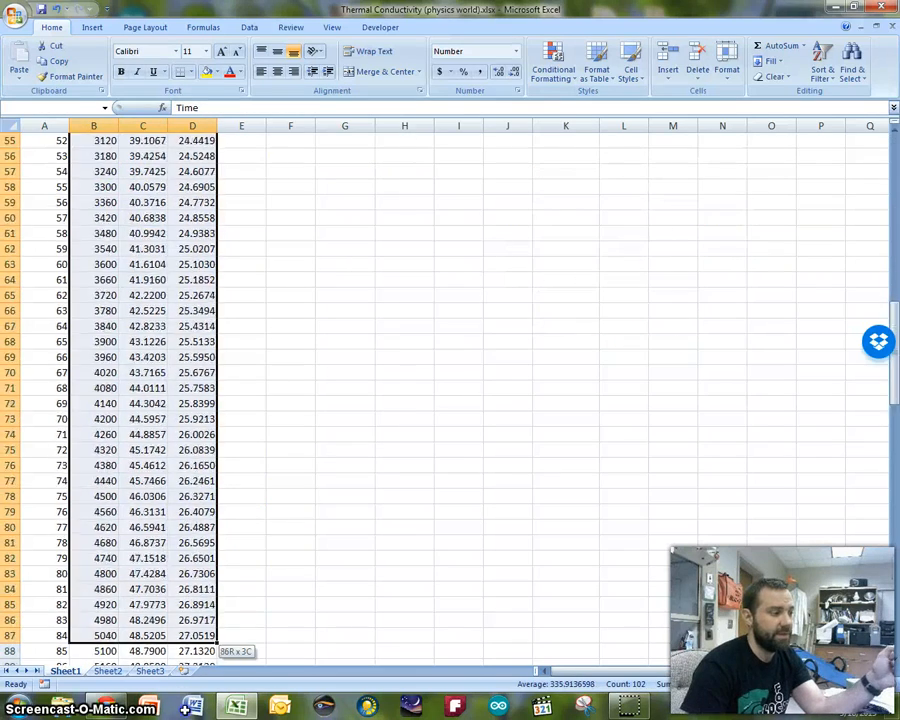
Insert a scatter chart of aluminum and steel temperatures, then deselect it via cell F1.
scroll(down, 3)
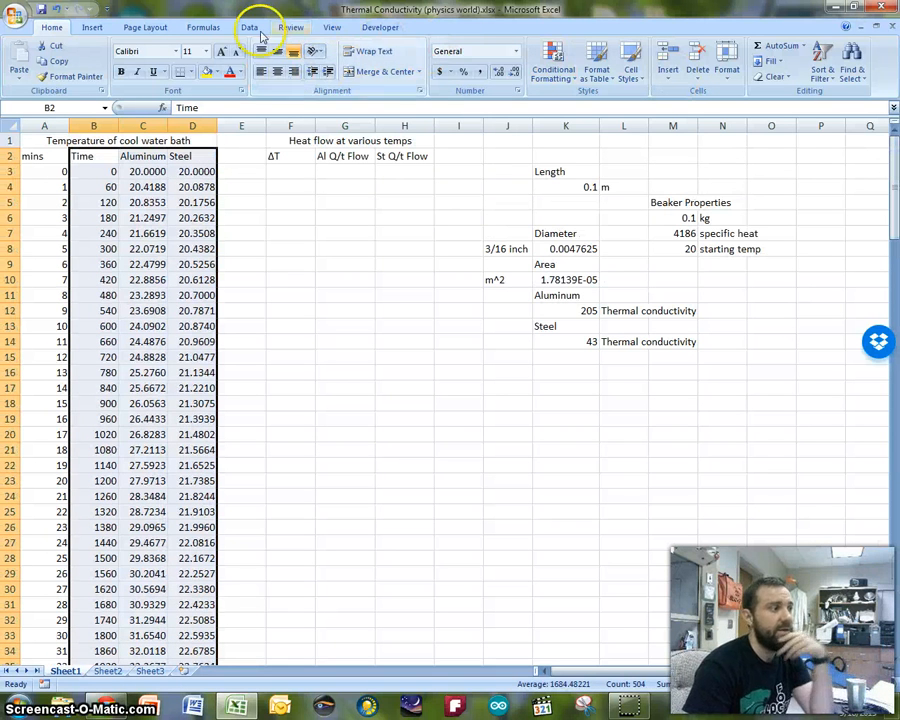
click(92, 27)
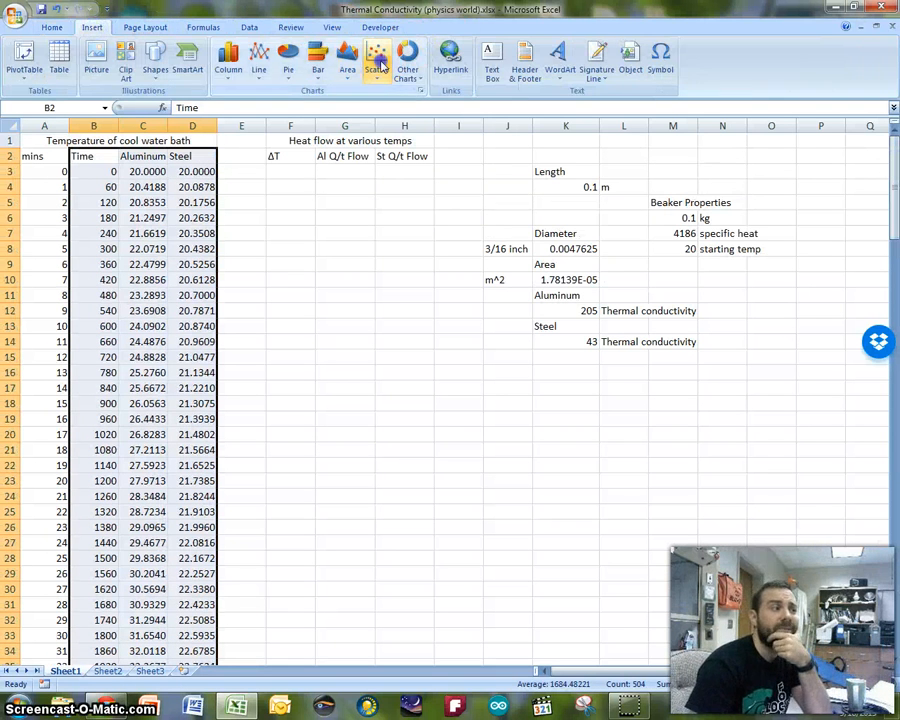
click(377, 58)
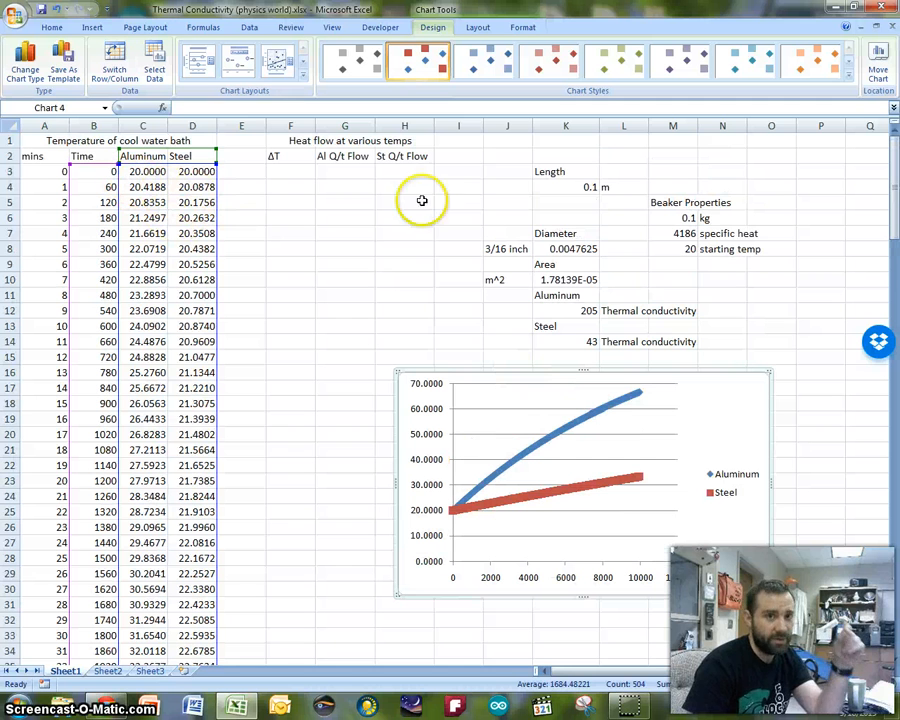
mouse_move(533, 207)
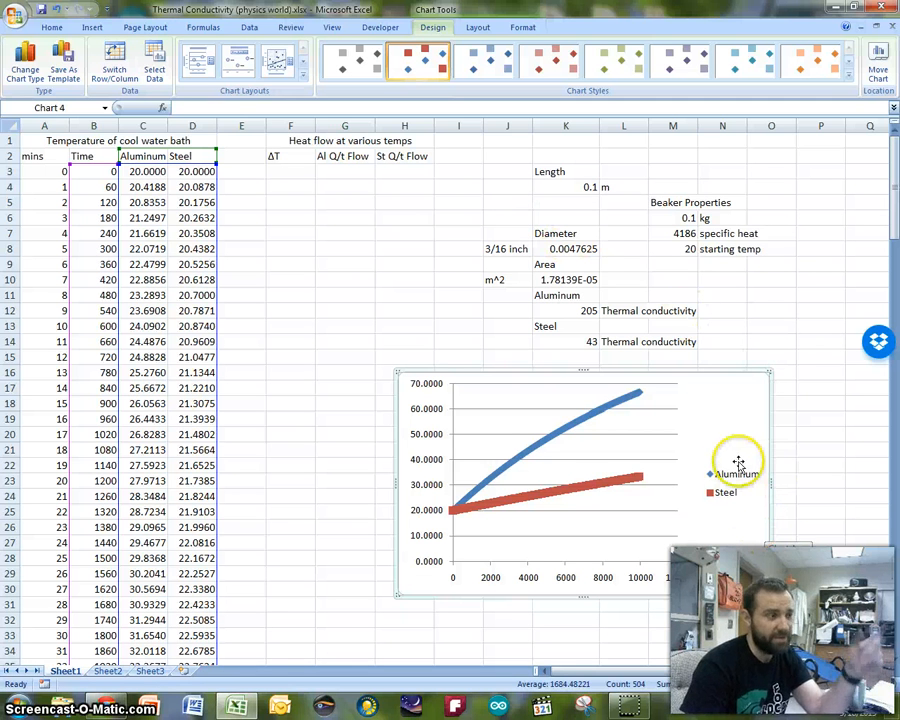
mouse_move(737, 432)
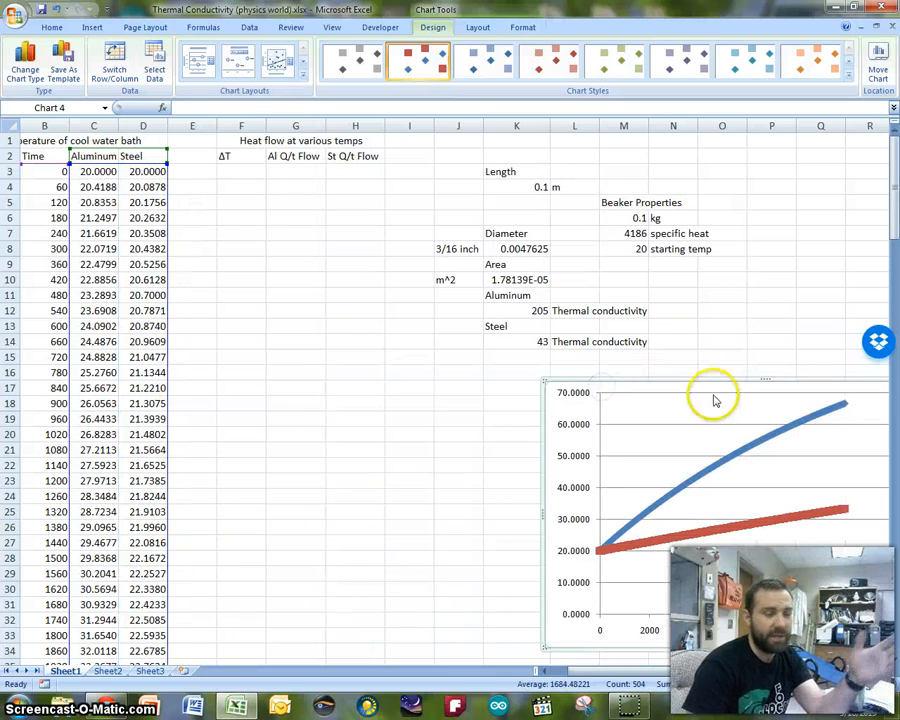
click(477, 27)
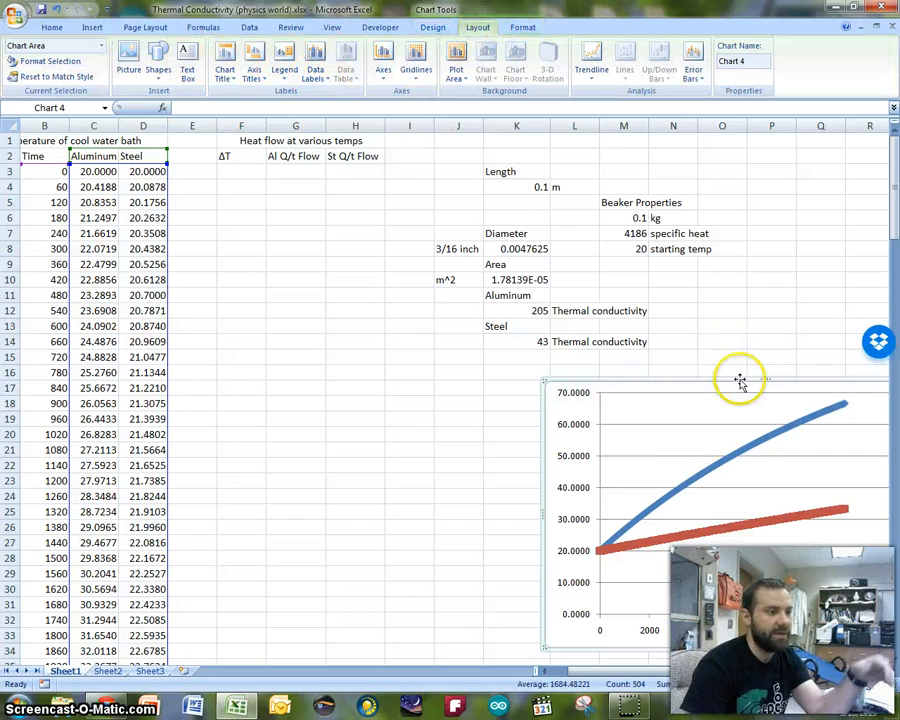
click(241, 171)
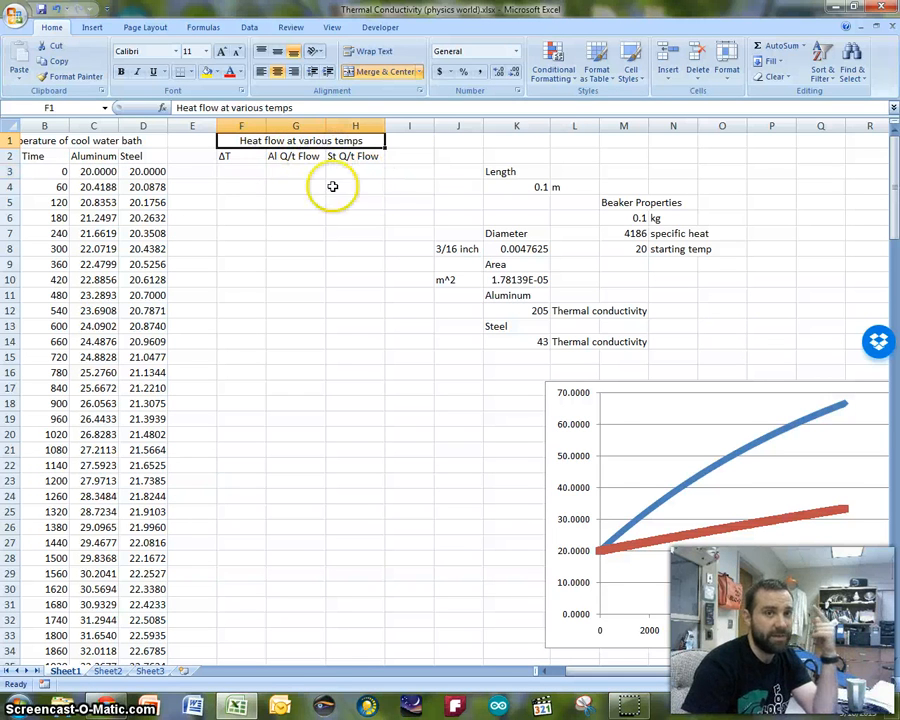
Enter 80 and 79 at the top of ΔT and extend the countdown series.
text(80)
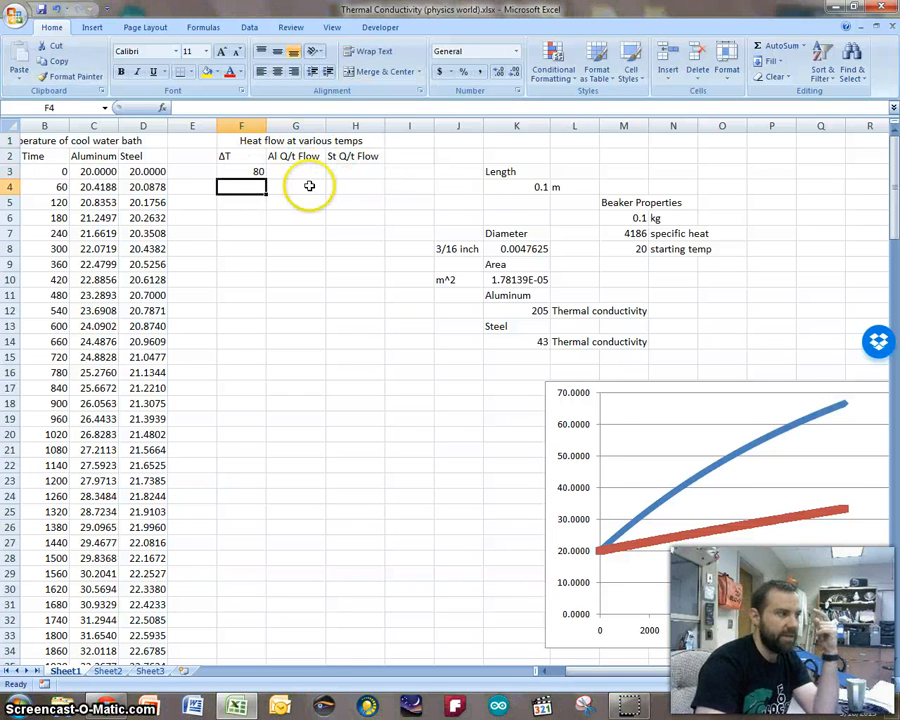
text(78)
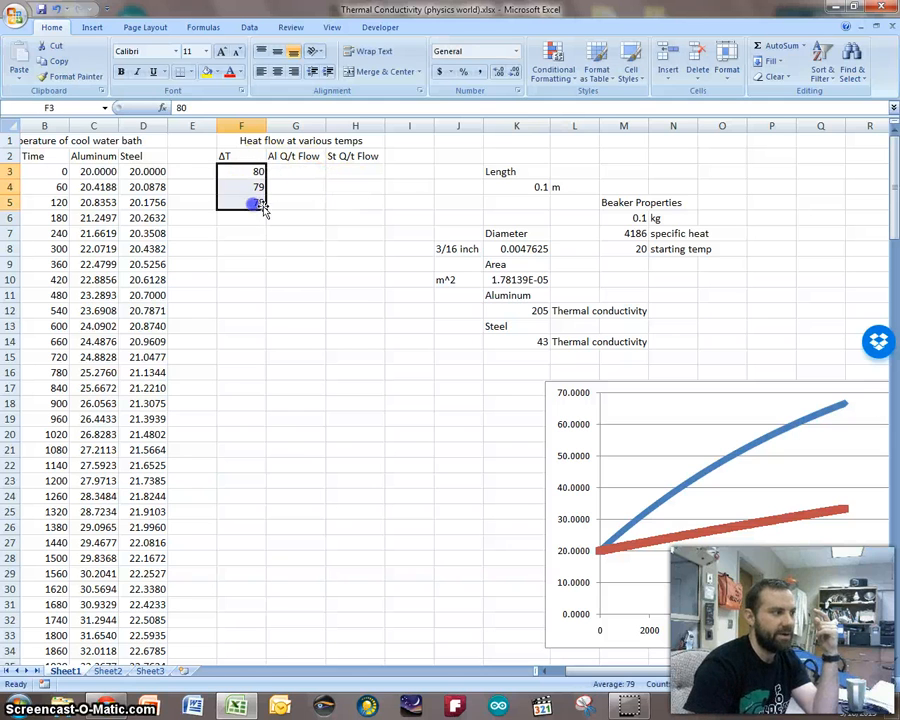
scroll(down, 3)
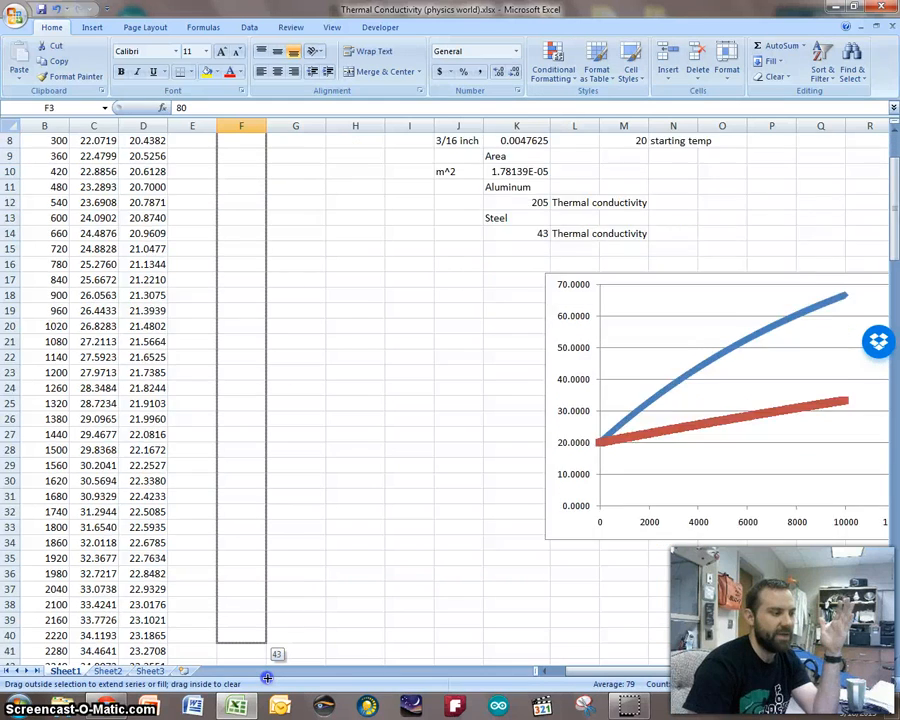
scroll(down, 3)
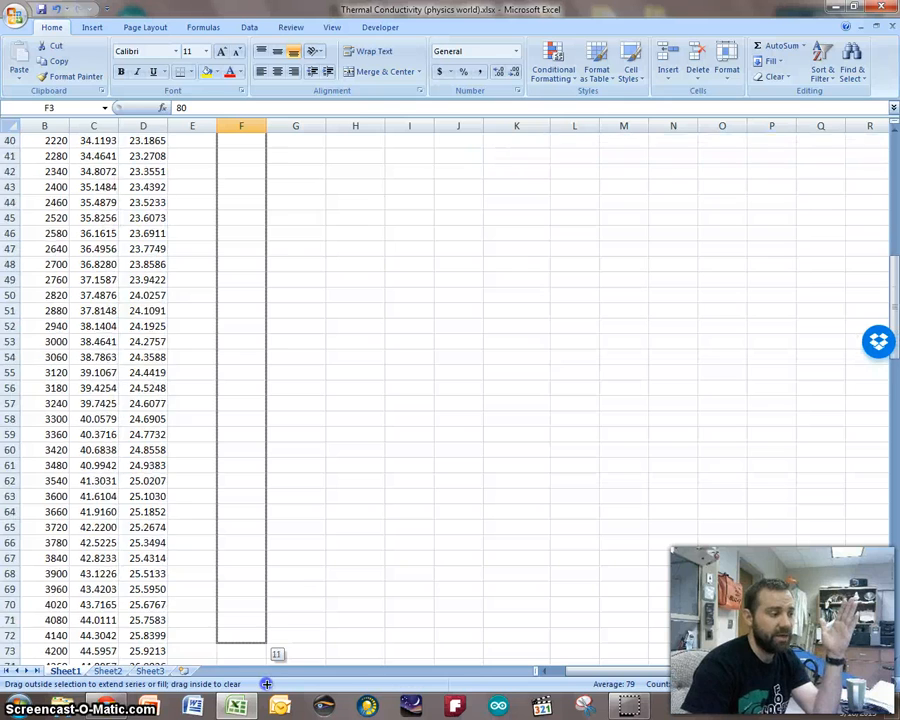
scroll(down, 3)
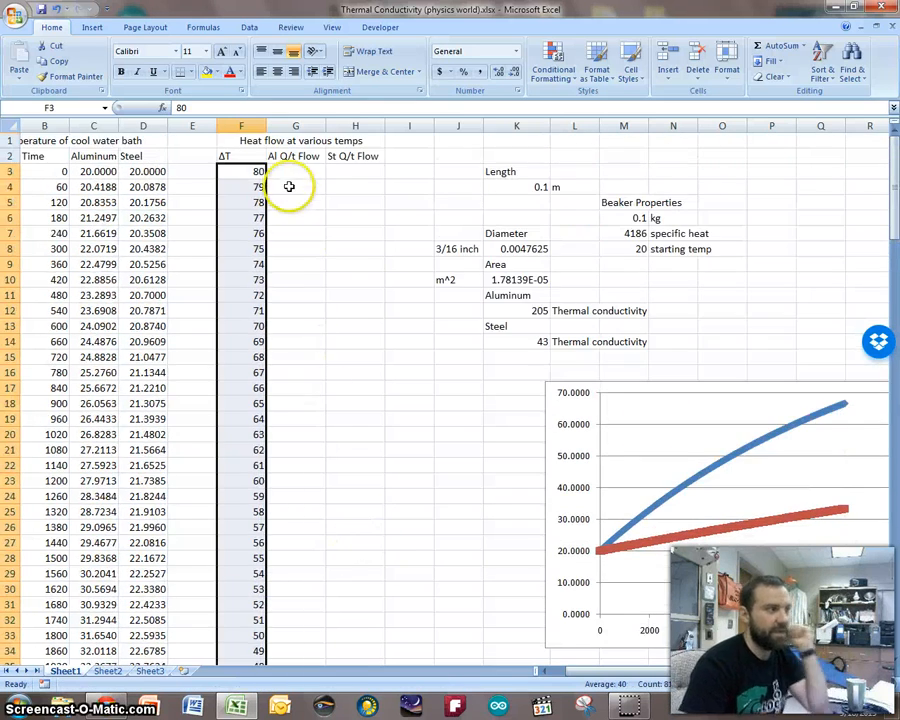
click(295, 171)
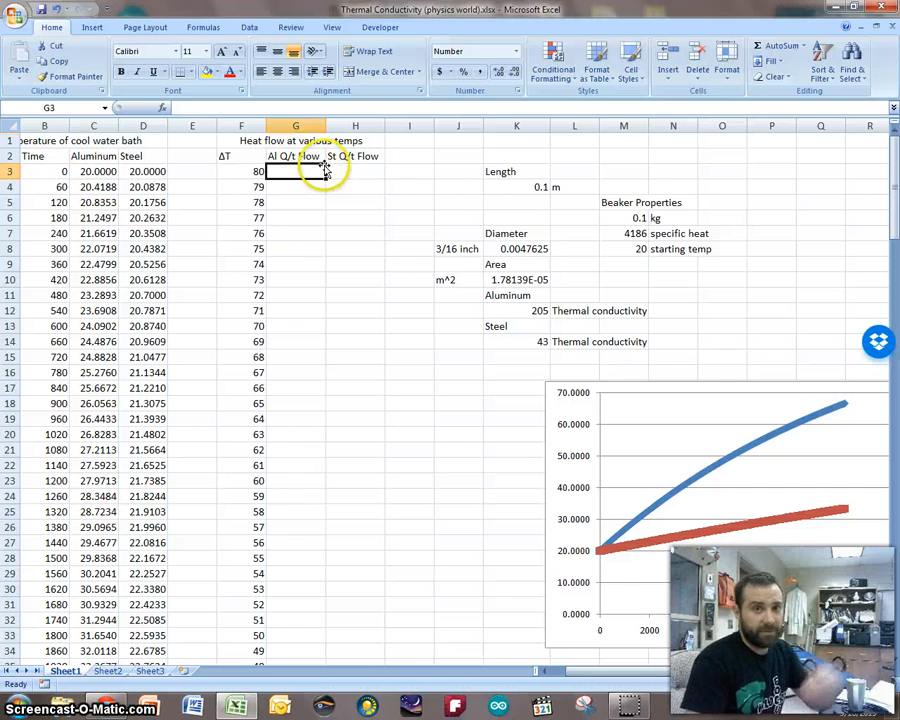
Enter =($K$12*$K$10*F3)/$K$4 in G3 and fill it down the Al Q/t Flow column.
double_click(296, 171)
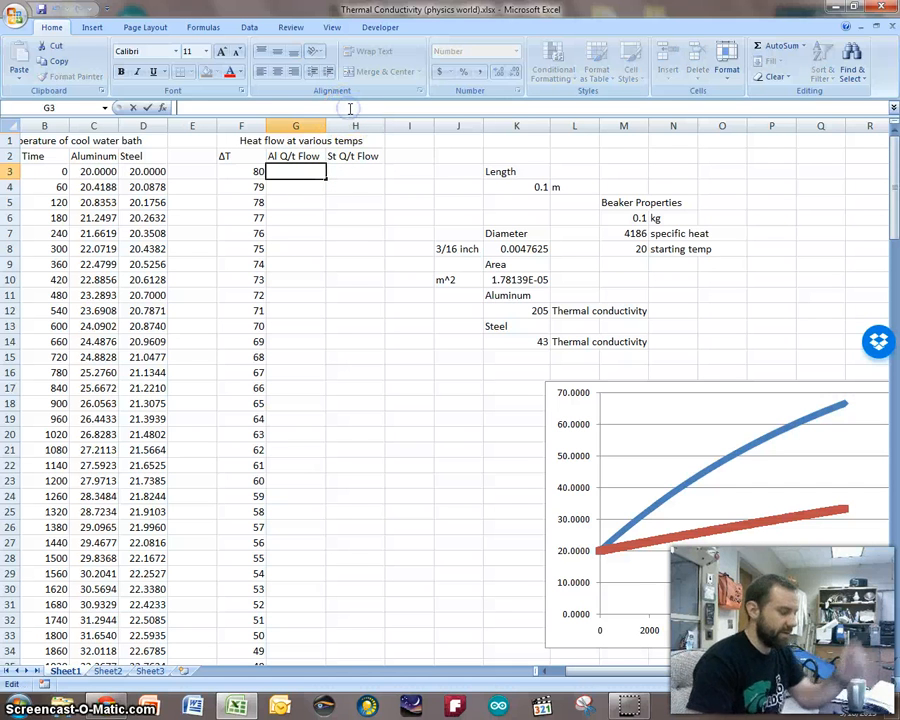
text(=()
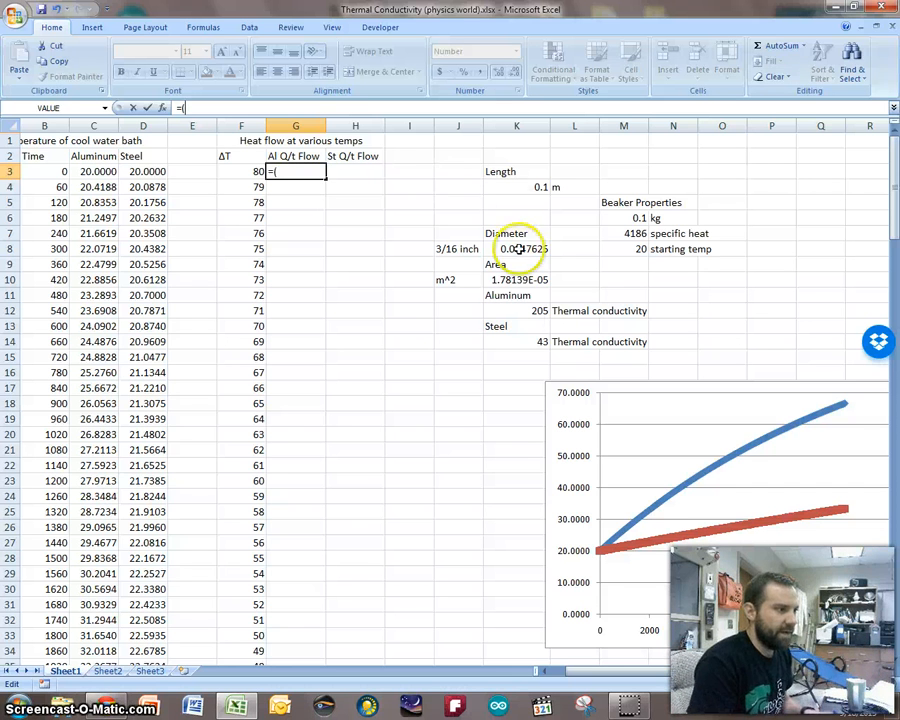
click(516, 310)
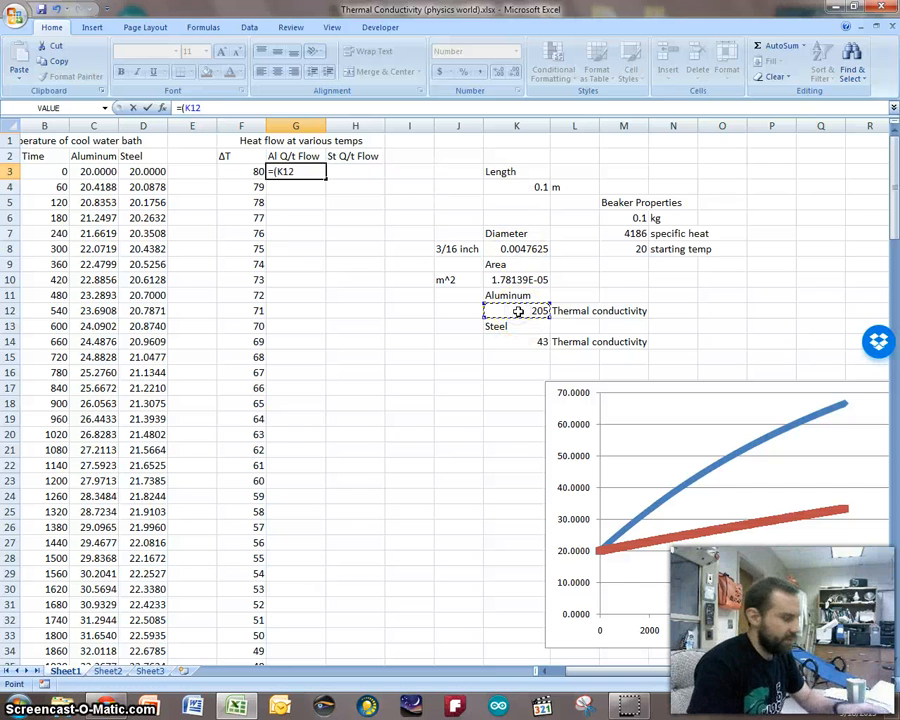
key(f4)
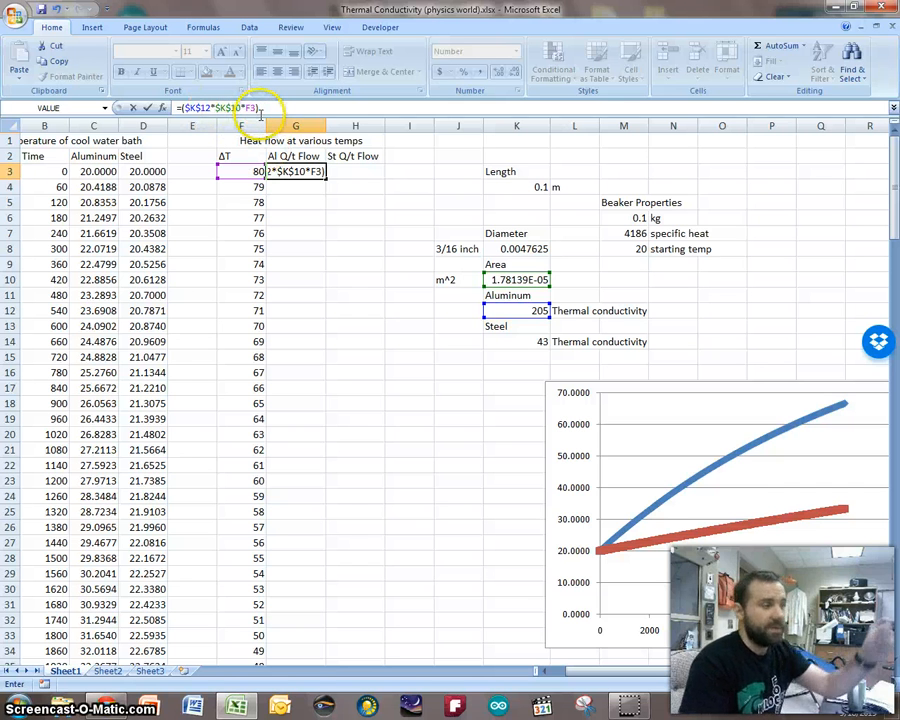
text(/)
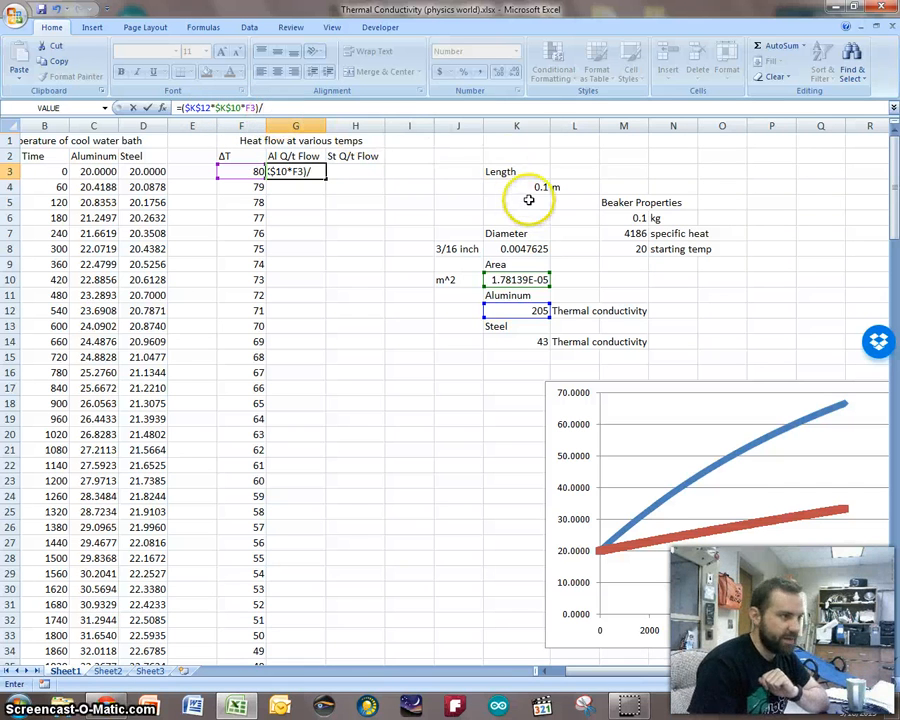
click(516, 187)
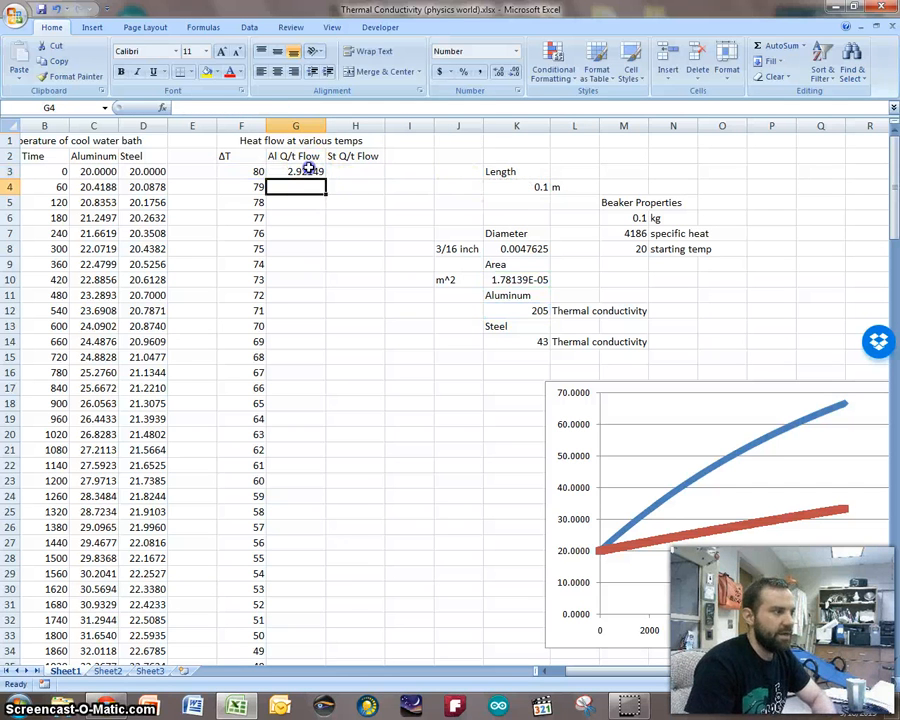
click(295, 171)
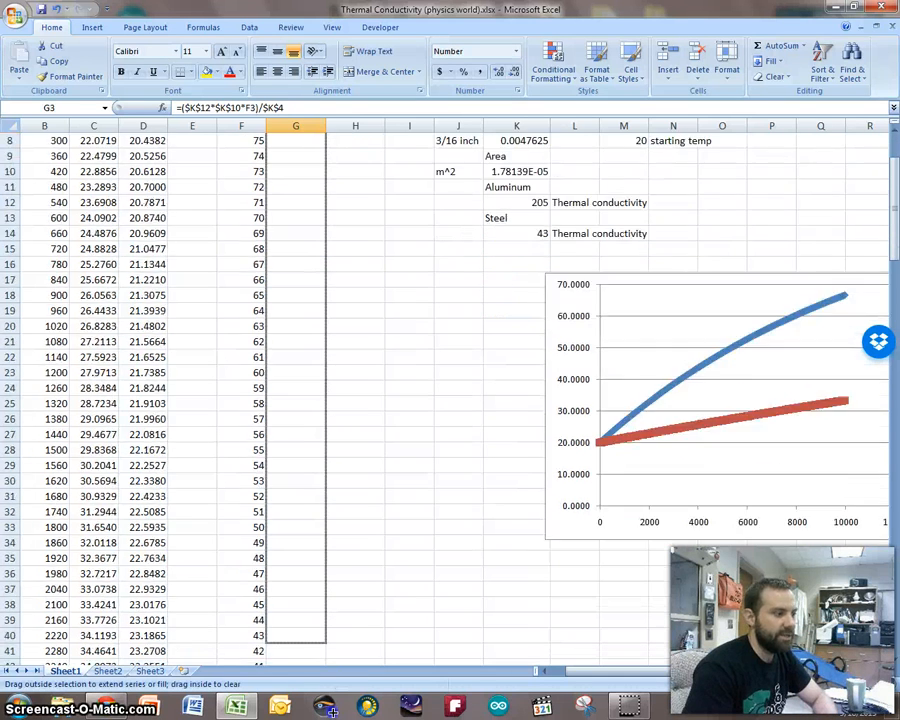
scroll(down, 3)
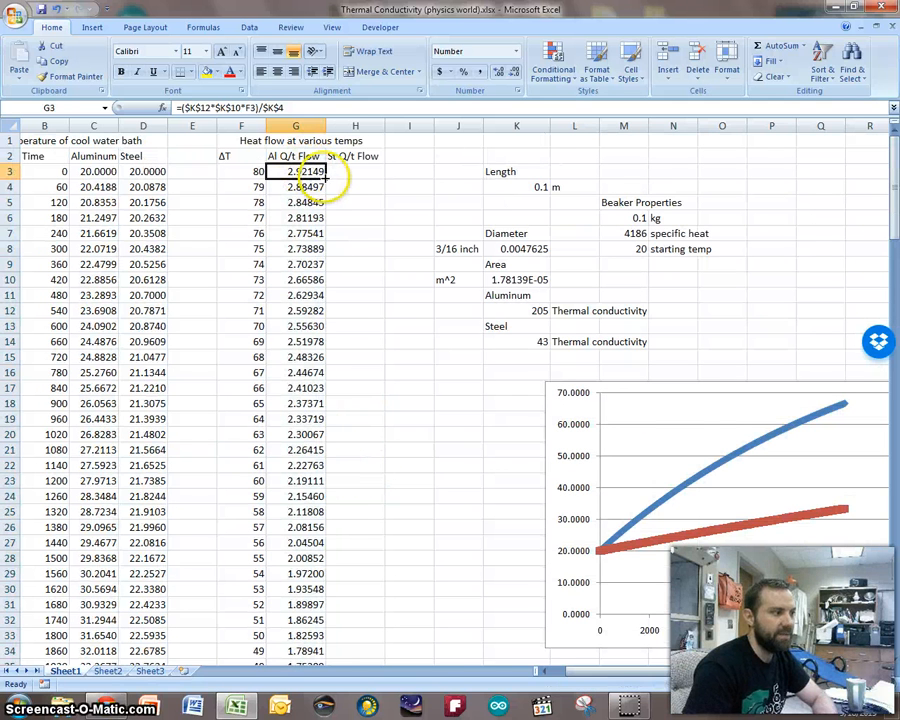
click(355, 171)
text(=($K$14*$K$10*G3)/$K$4)
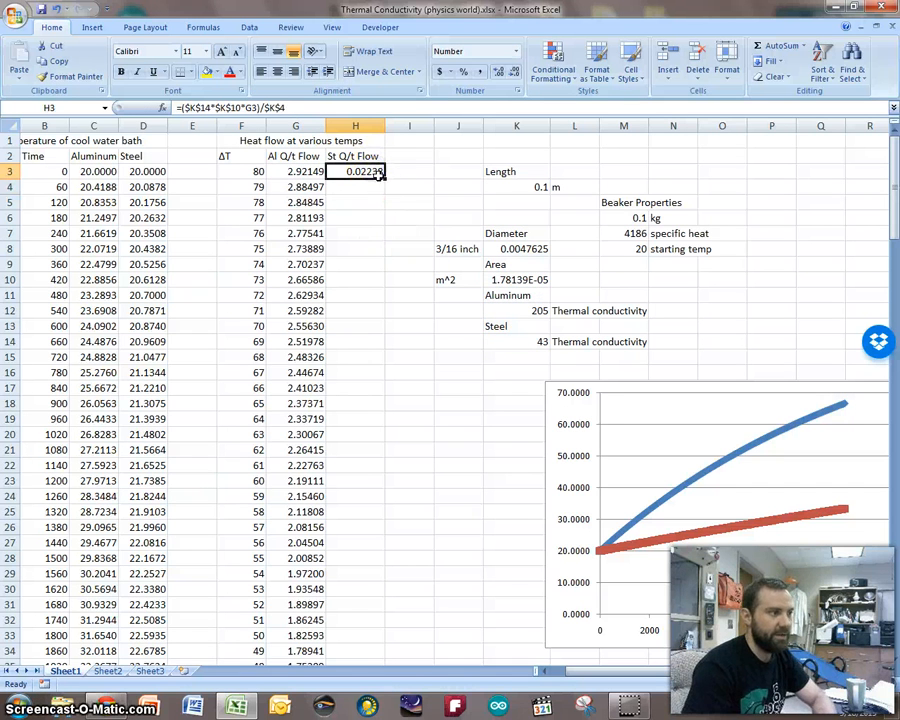
Fill the H3 steel heat-flow formula down column H to ΔT 0.
click(355, 171)
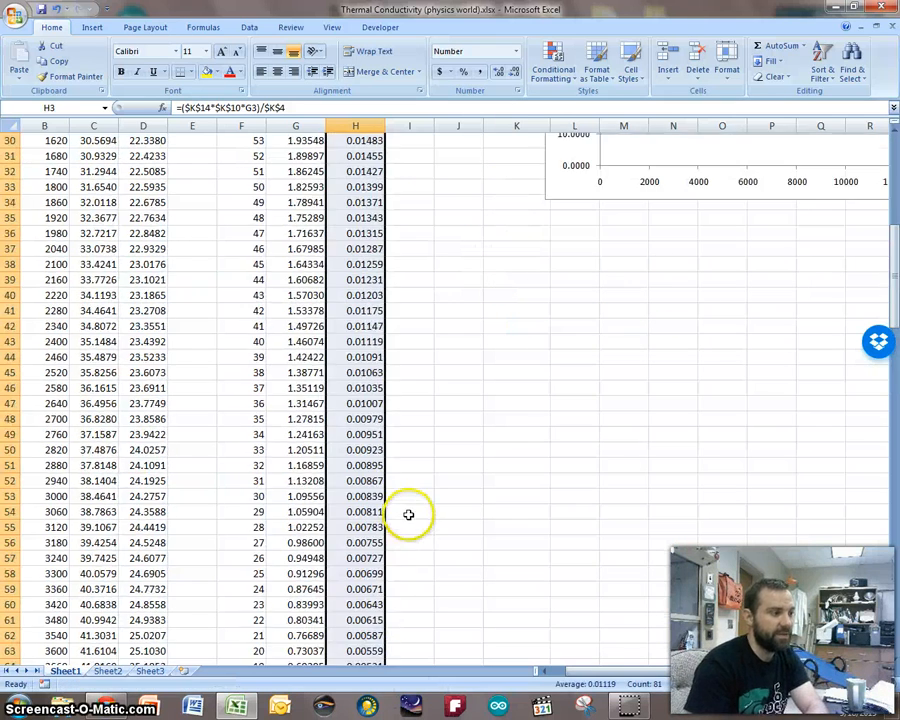
scroll(up, 3)
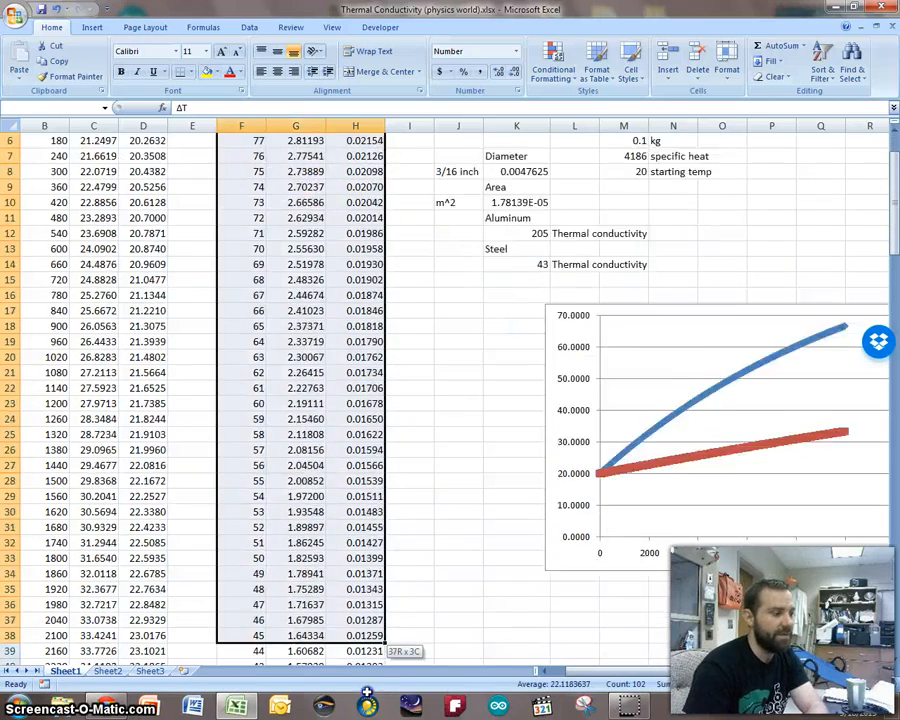
scroll(down, 3)
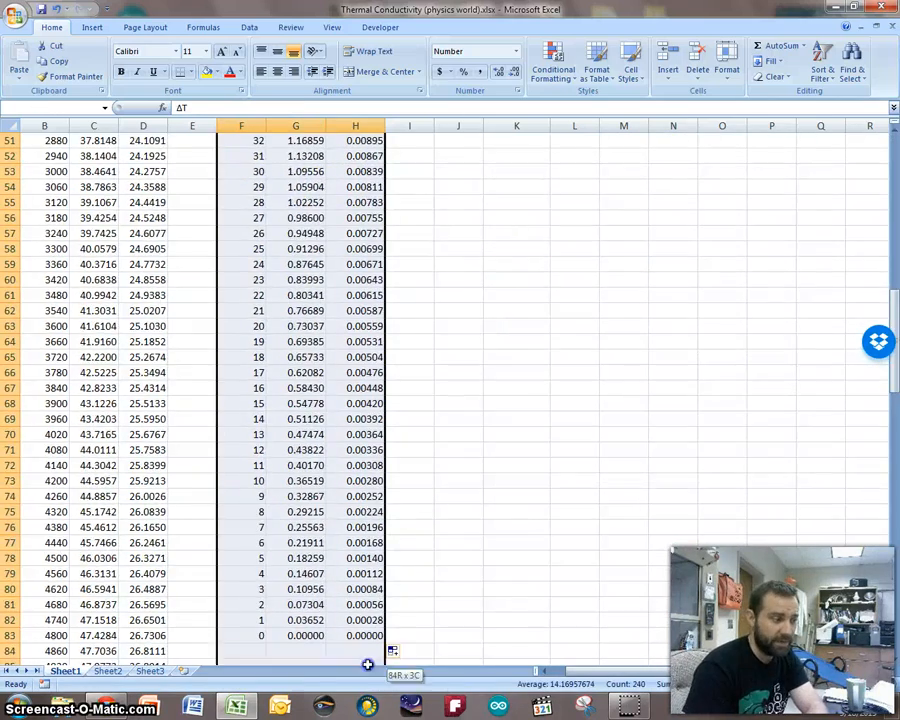
click(91, 27)
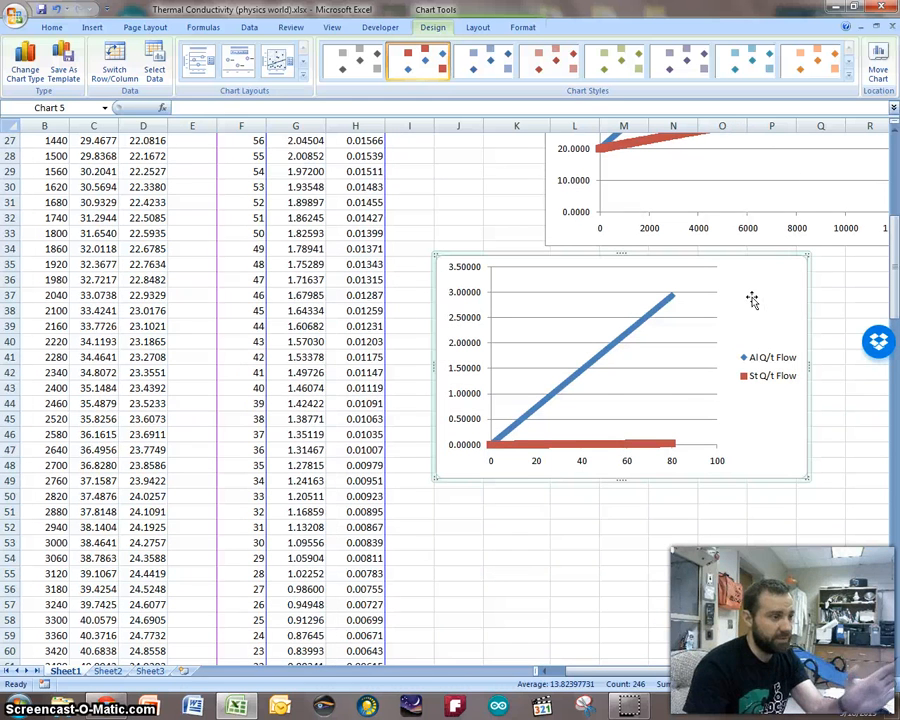
mouse_move(830, 245)
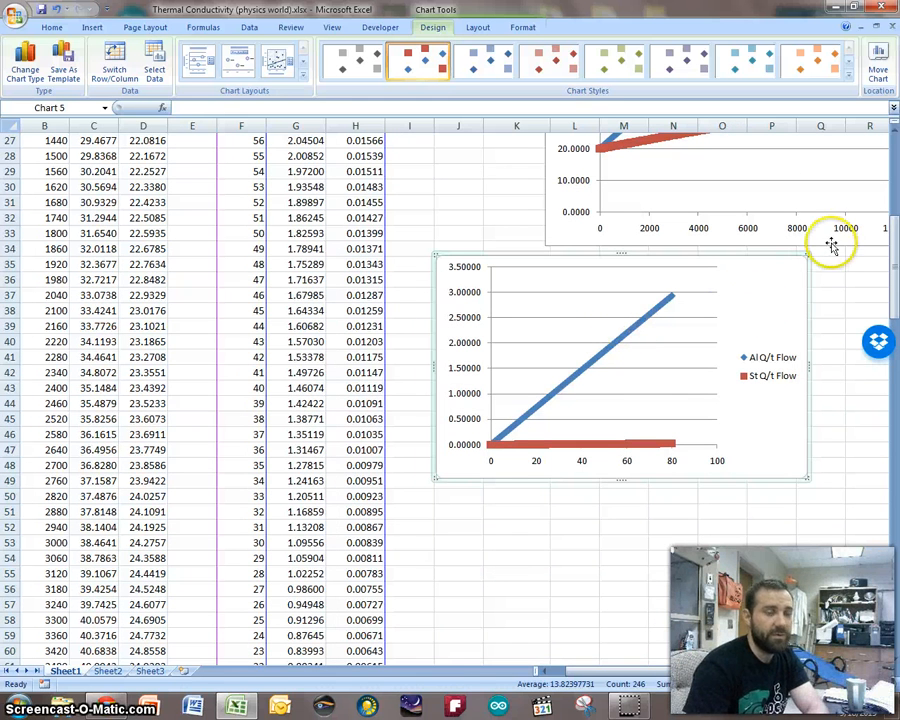
mouse_move(775, 283)
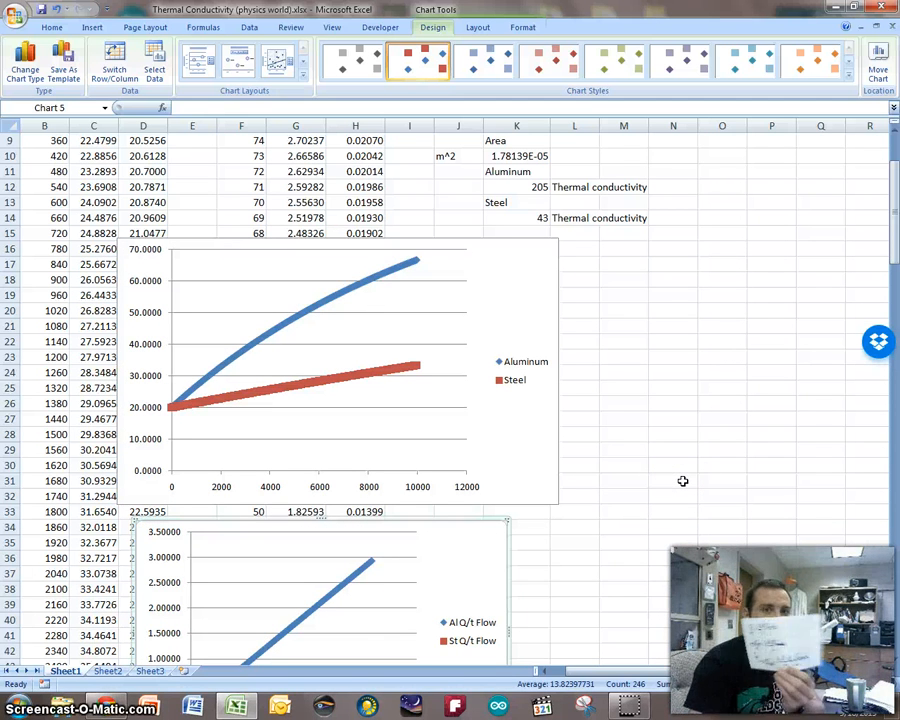
mouse_move(698, 404)
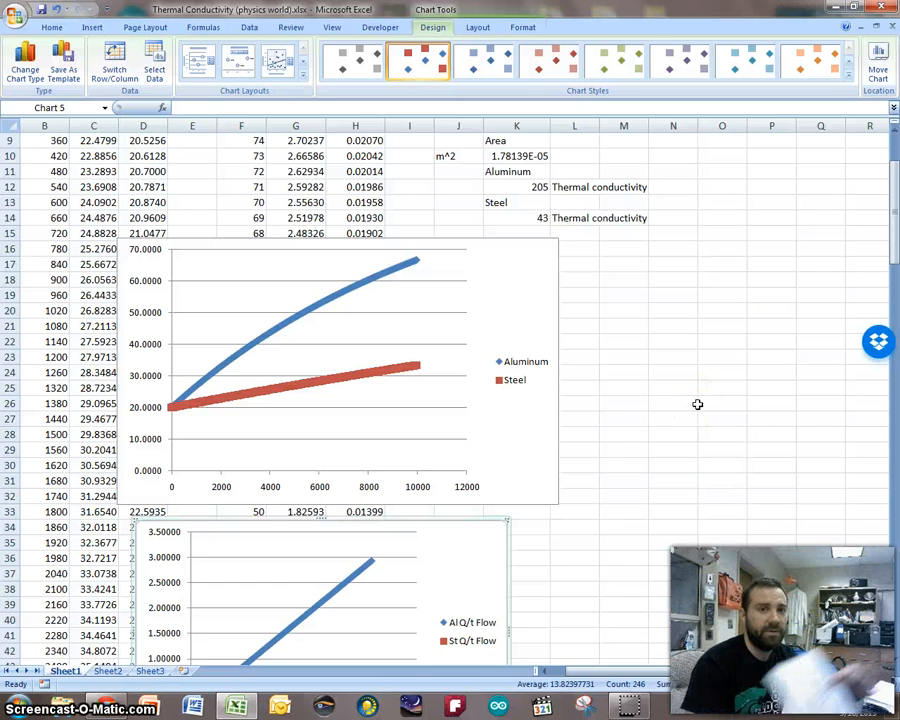